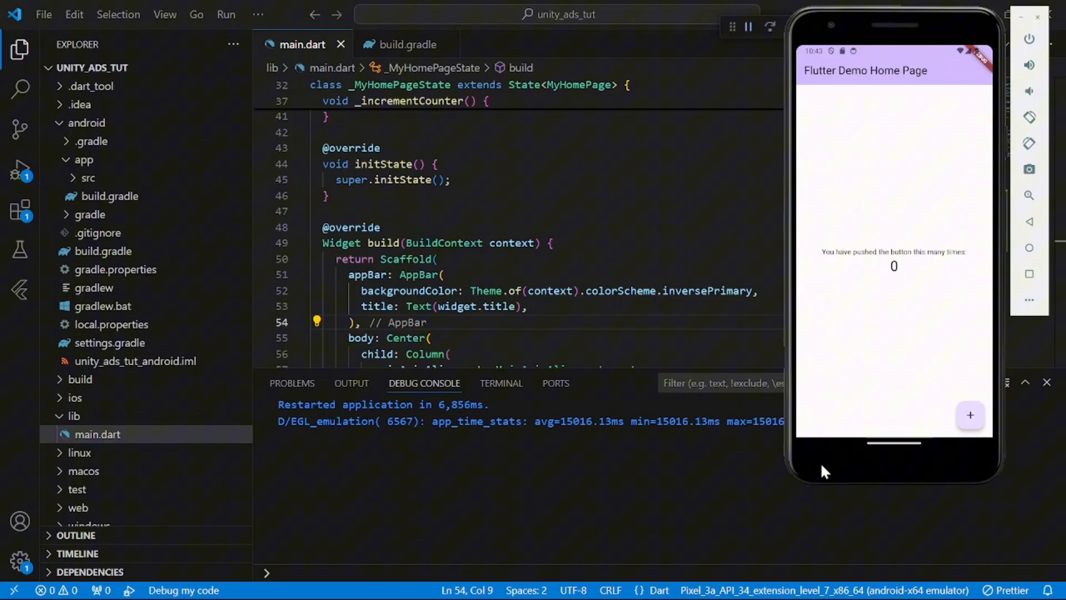
Step: Switch from VS Code to the browser showing the Unity Cloud dashboard
click(642, 580)
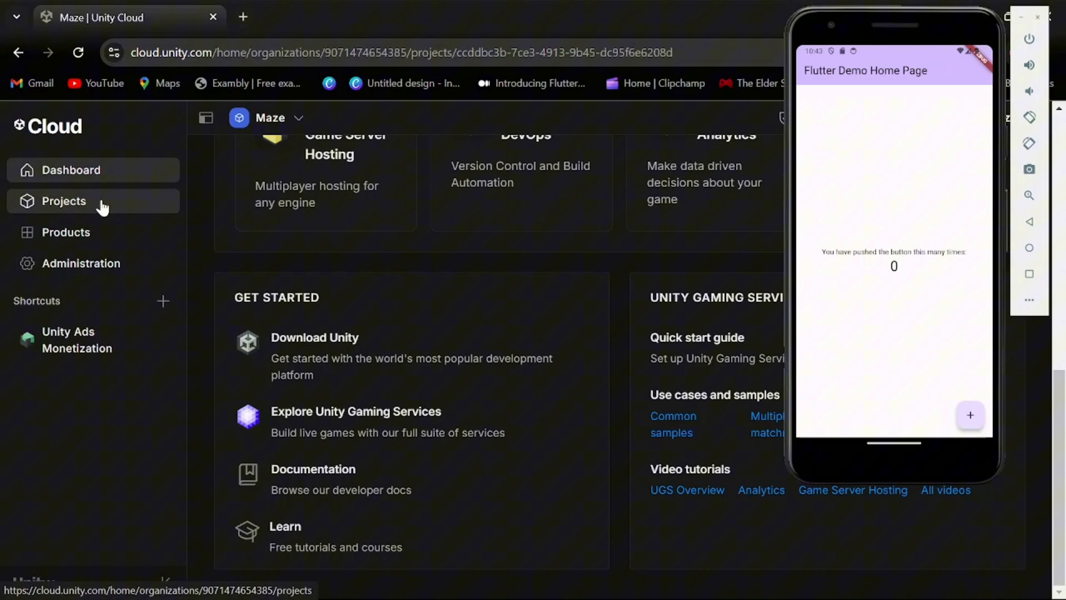
Step: Create a new Unity Cloud project named youtube_tutorial, with COPPA left as No
click(63, 201)
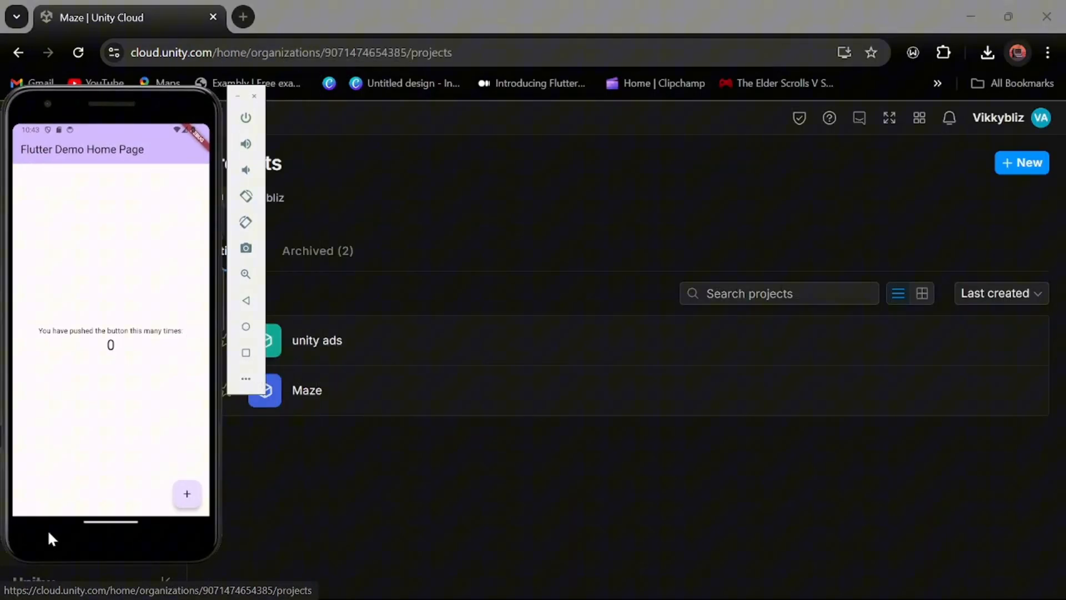
click(1021, 162)
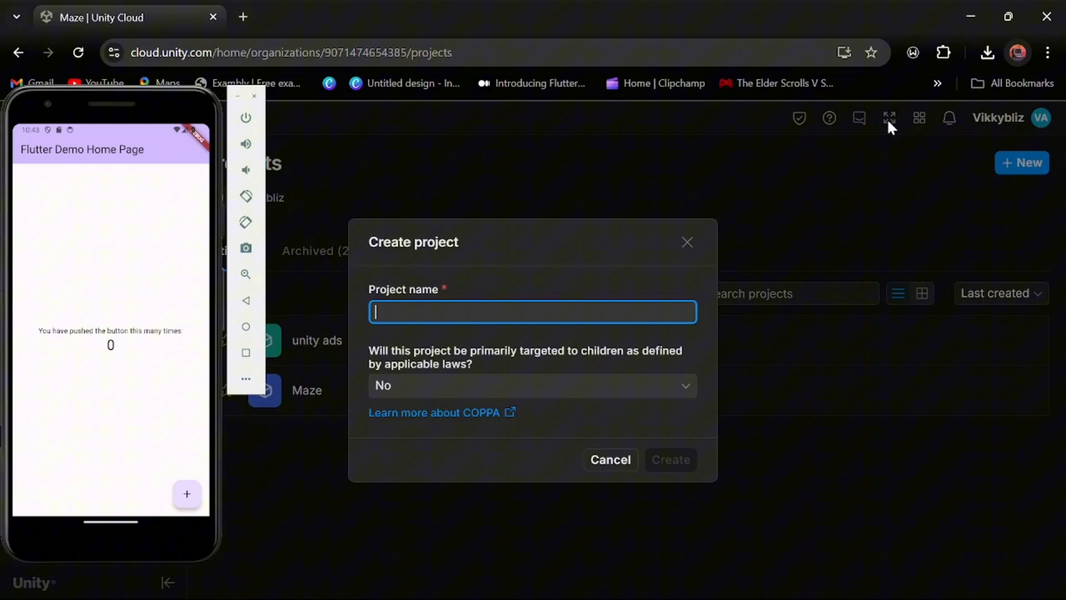
mouse_move(473, 278)
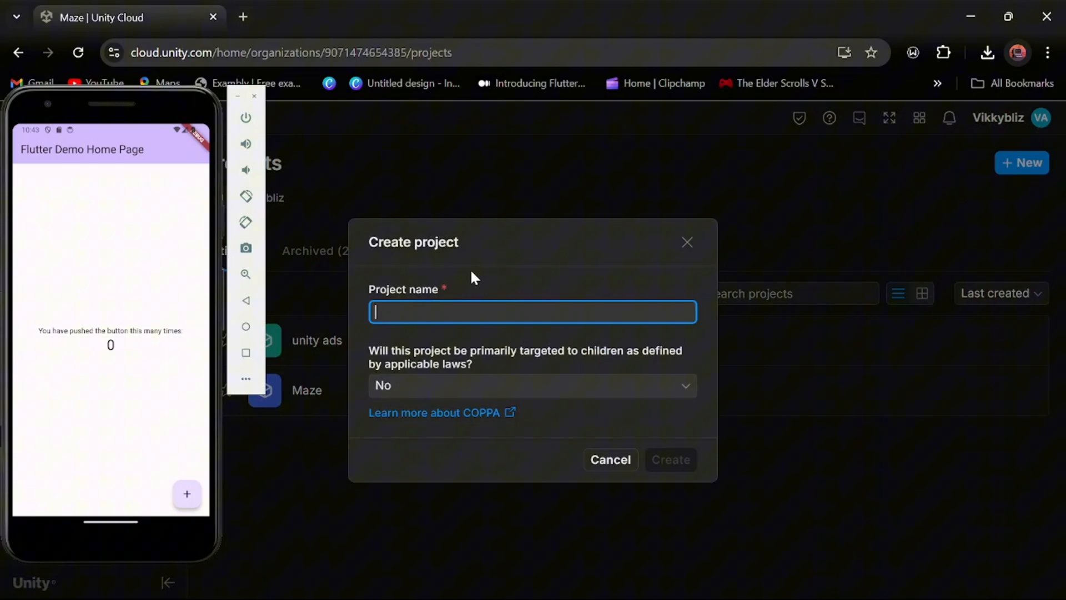
text(youtube_tutorial)
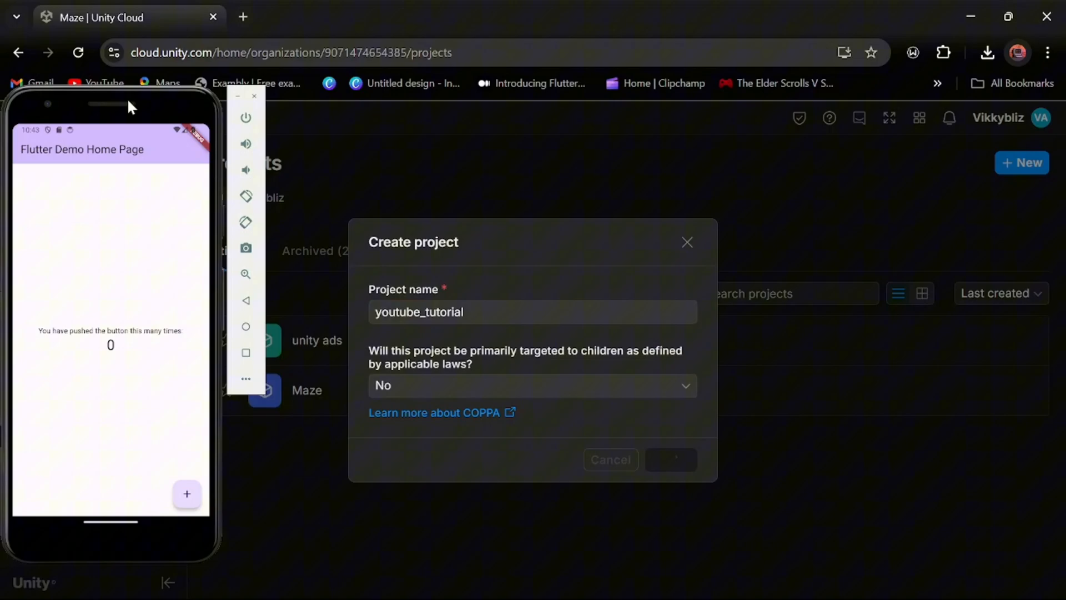
click(669, 459)
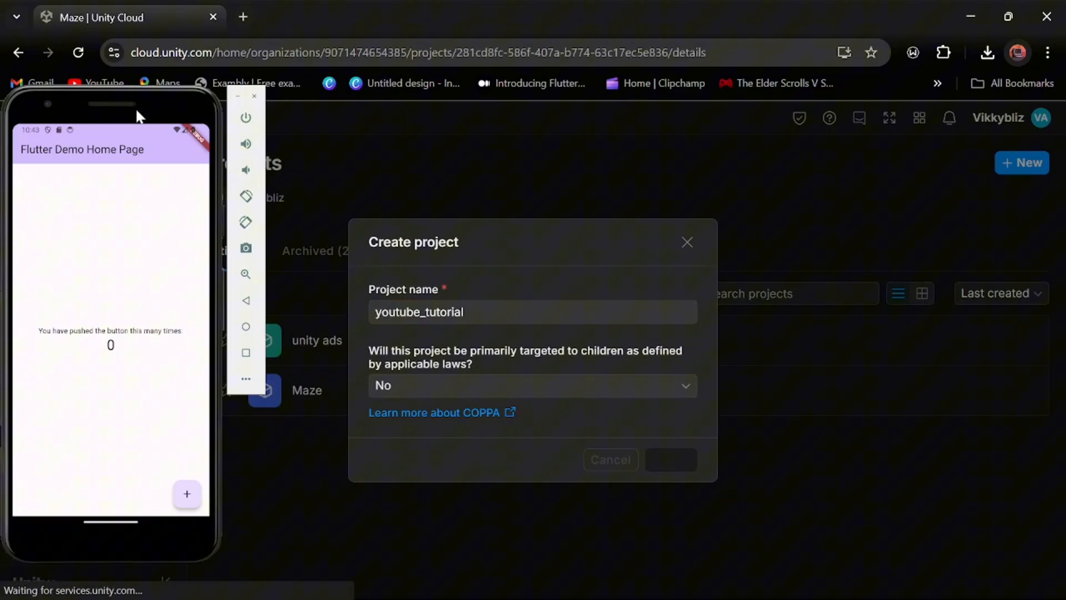
Step: Open youtube_tutorial's Unity Ads Monetization service and start enabling ads
click(670, 460)
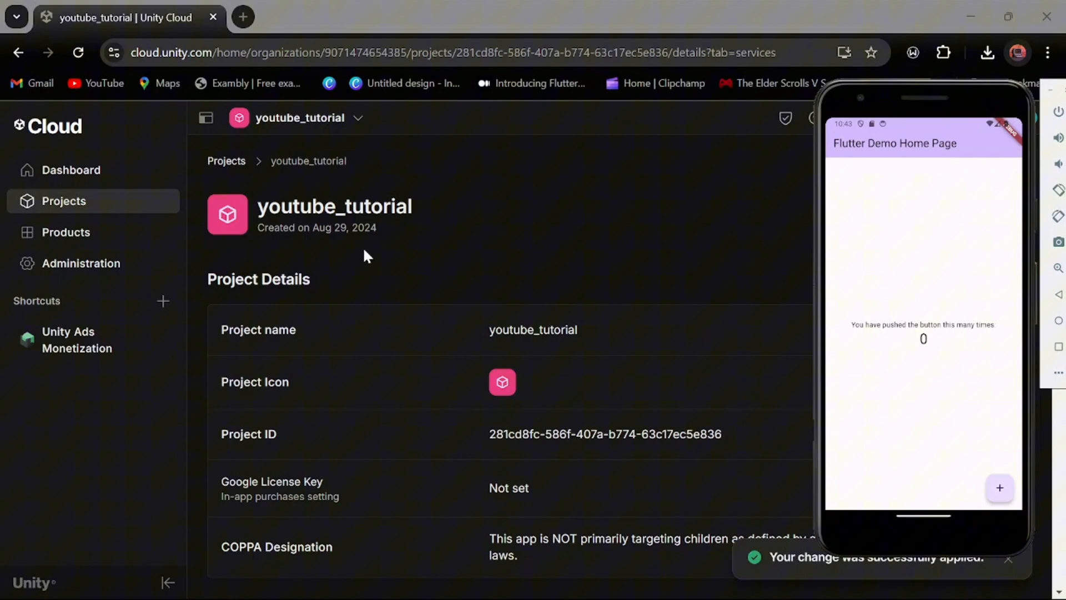
scroll(down, 3)
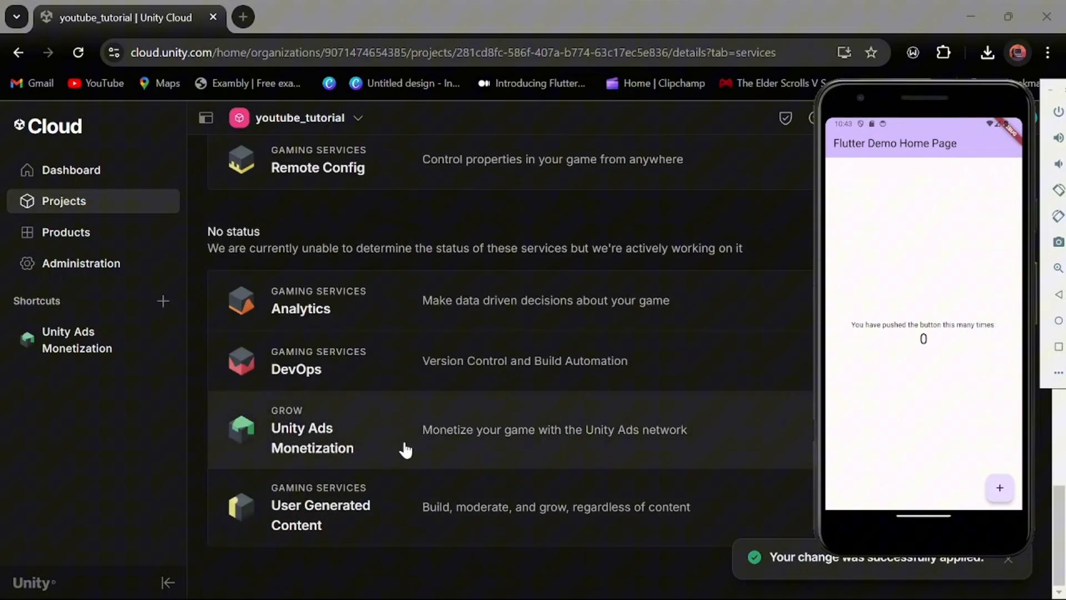
click(312, 437)
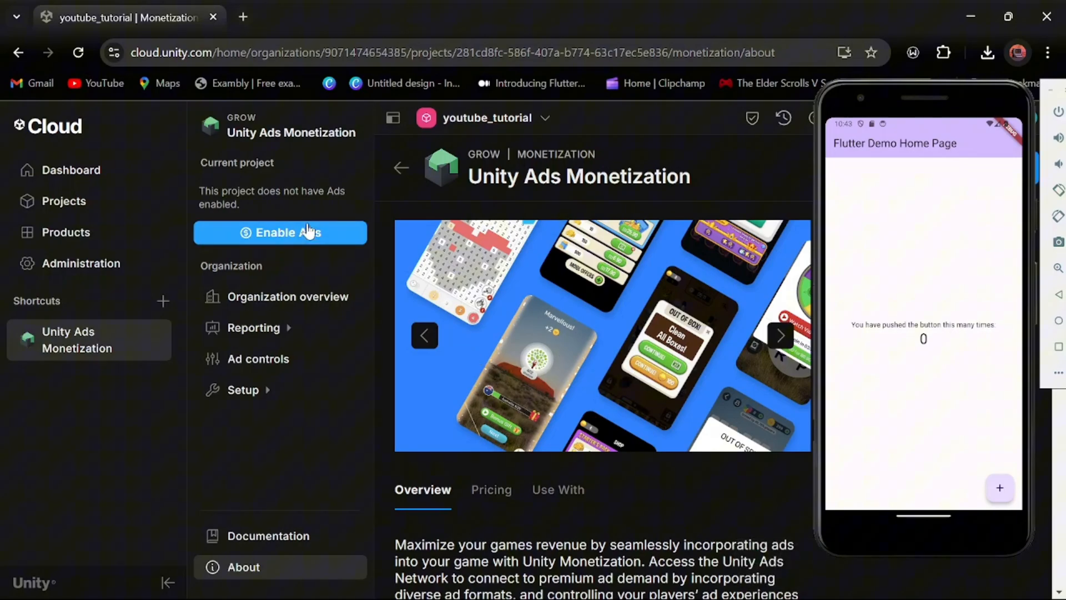
click(280, 233)
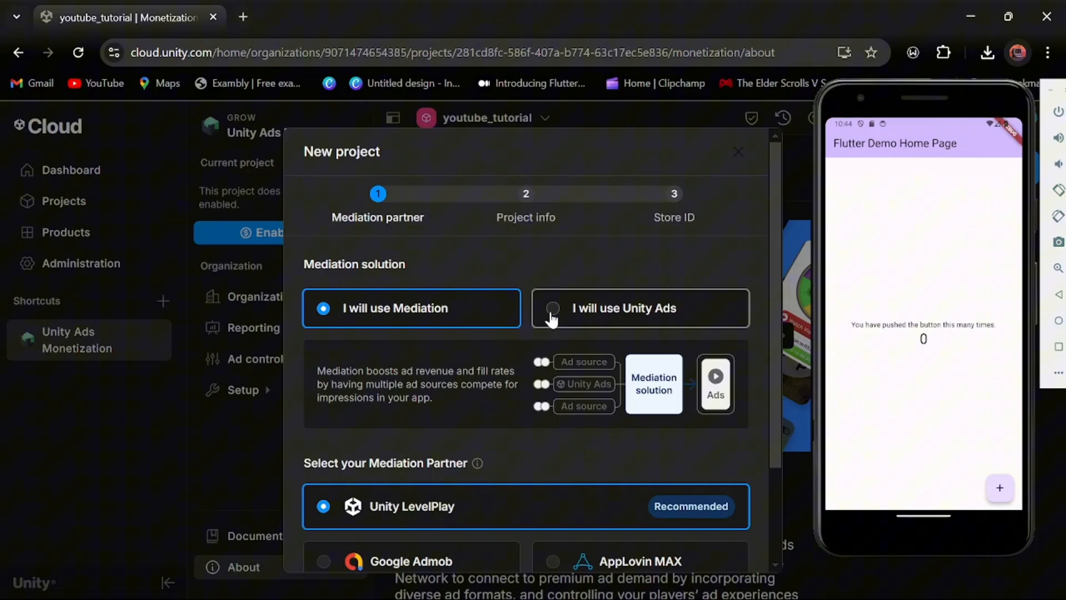
Step: Set up Unity Ads with no mediation, fresh settings, and no live app yet
click(552, 308)
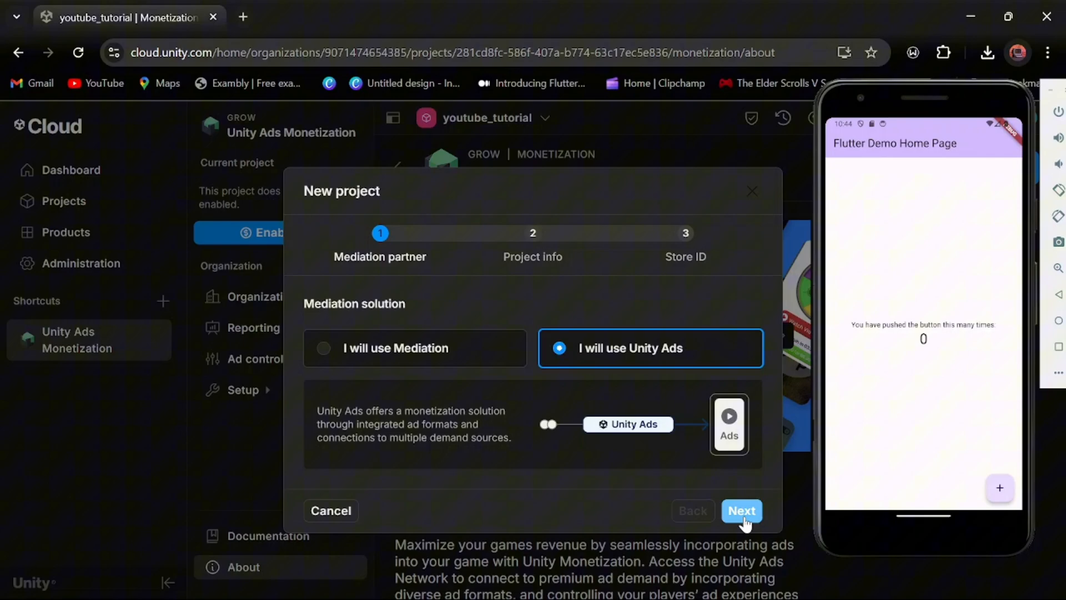
click(741, 510)
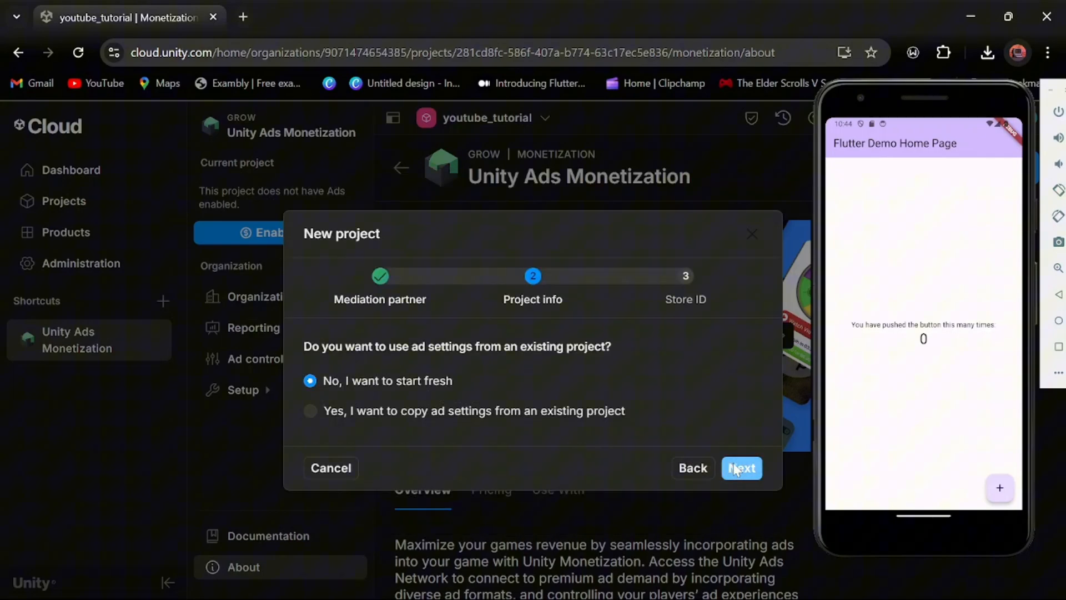
click(742, 468)
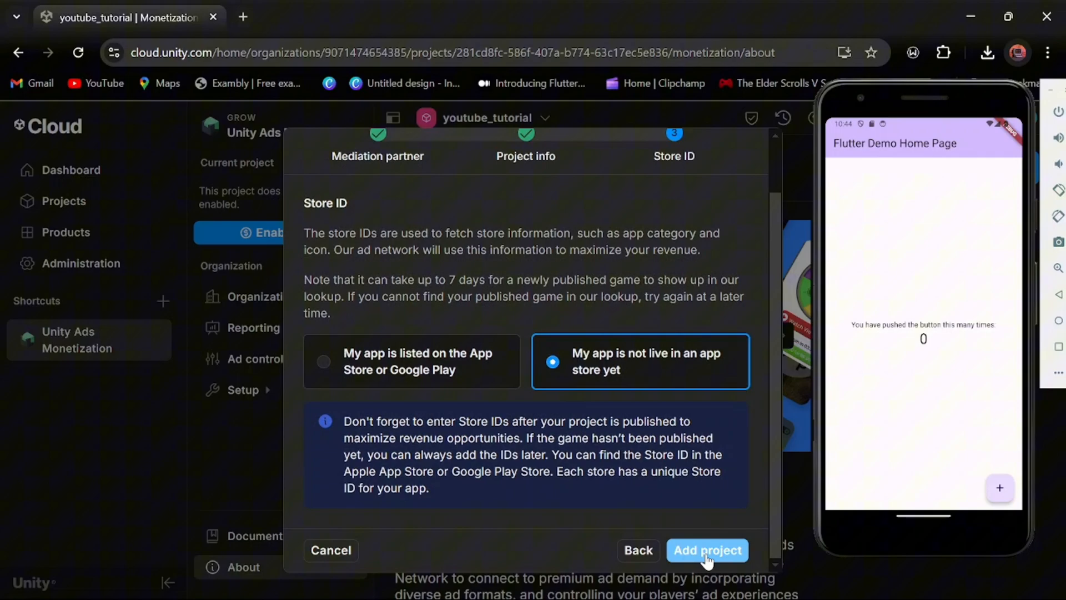
click(707, 551)
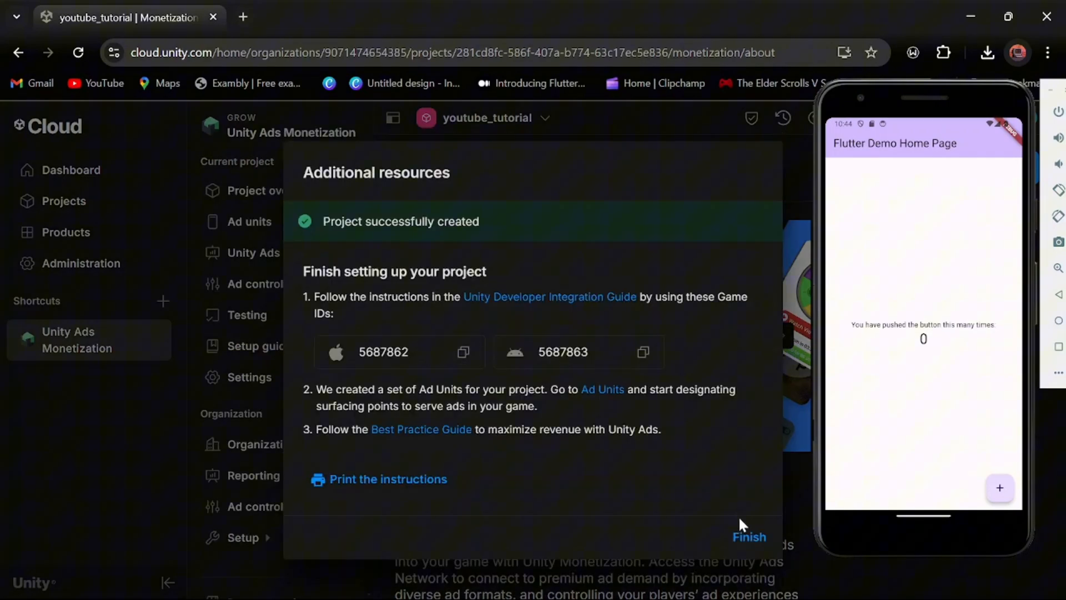
click(749, 537)
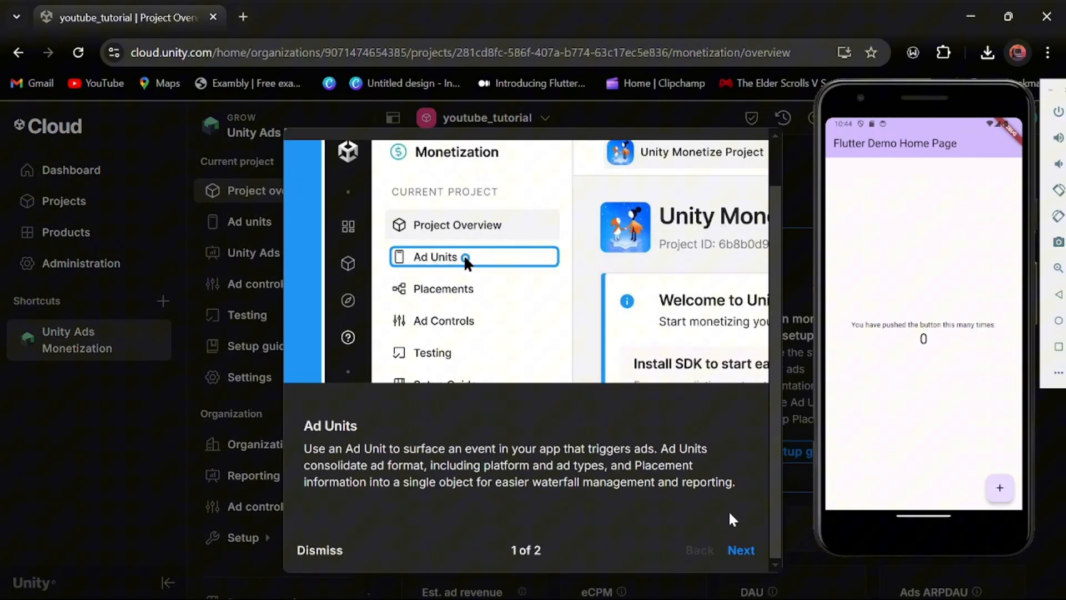
Step: Dismiss the tour and review the six auto-created Android and iOS ad units
click(320, 550)
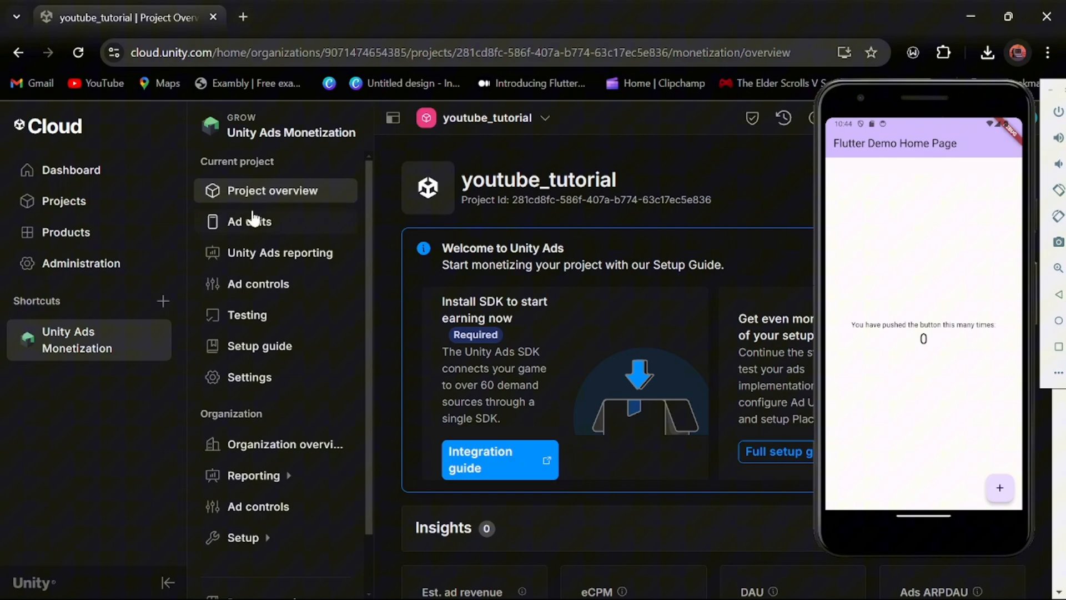
click(248, 221)
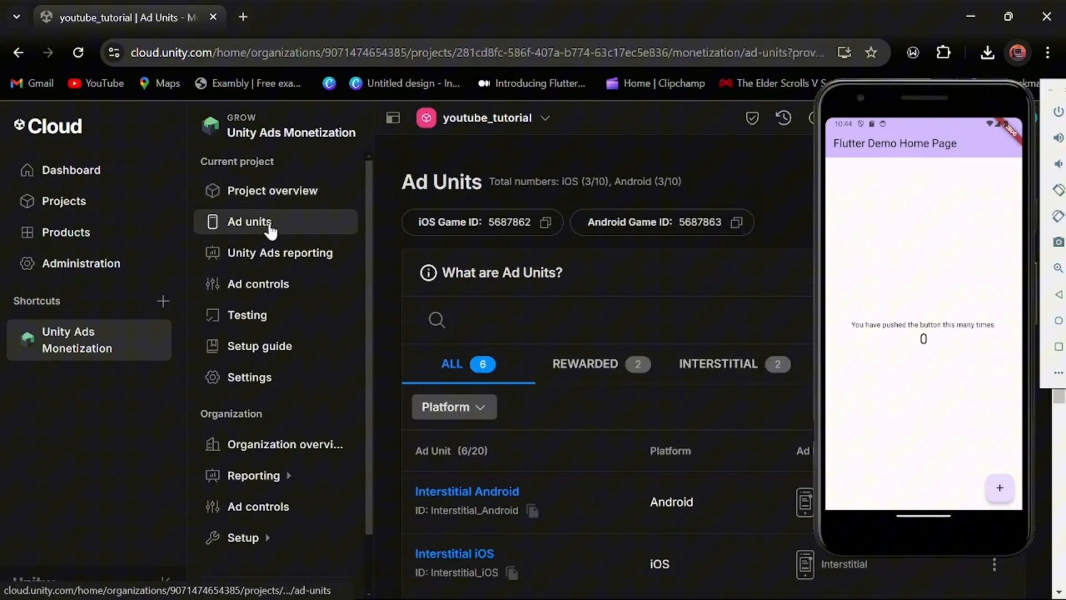
scroll(down, 3)
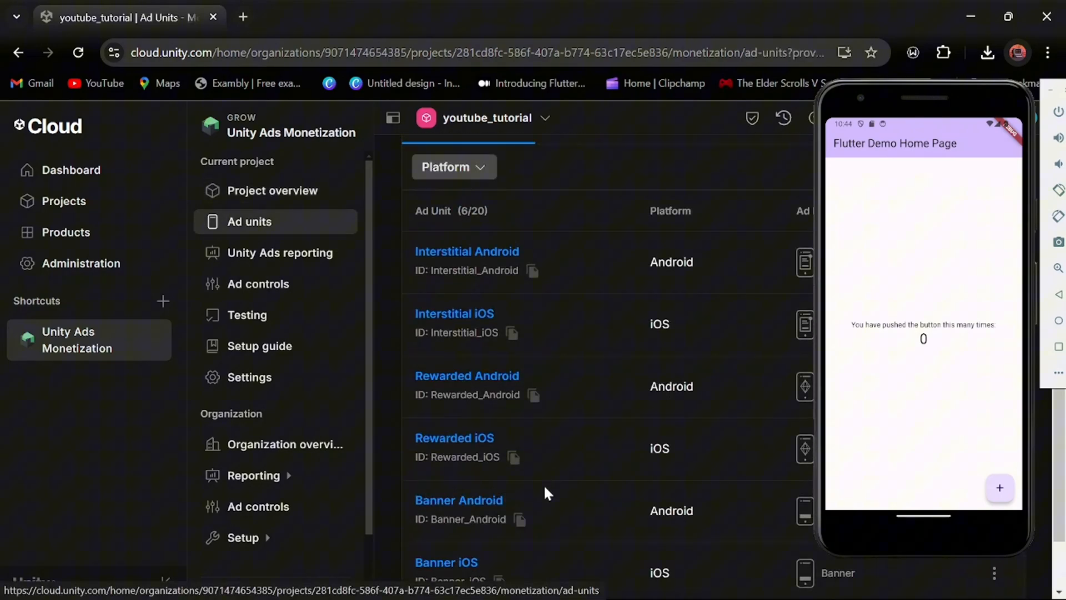
click(258, 284)
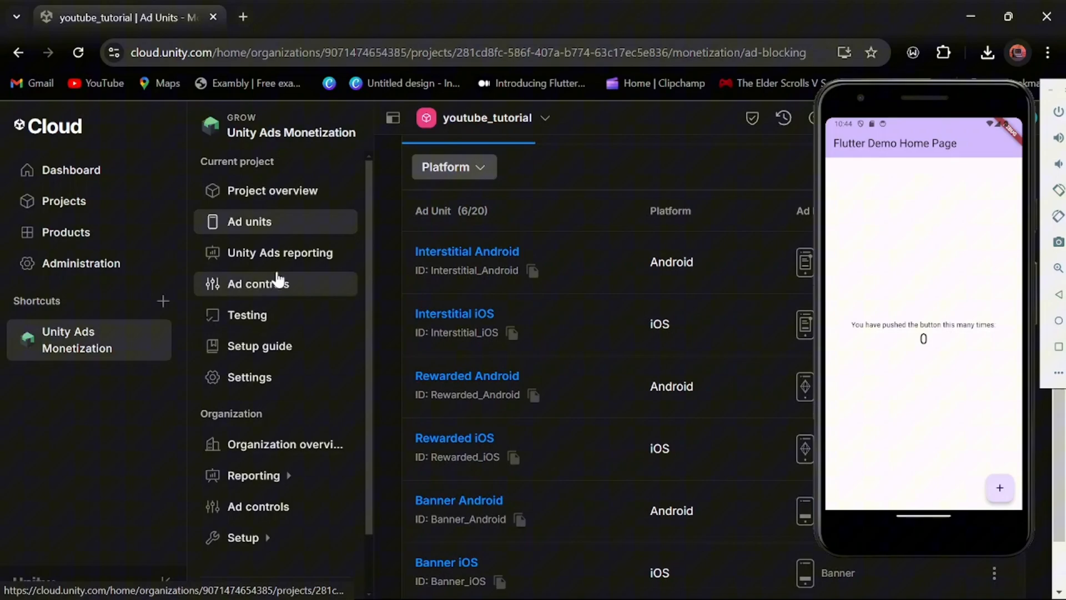
Step: Review Apple App Store and Google Play Store category exclusions, leaving none excluded
click(259, 284)
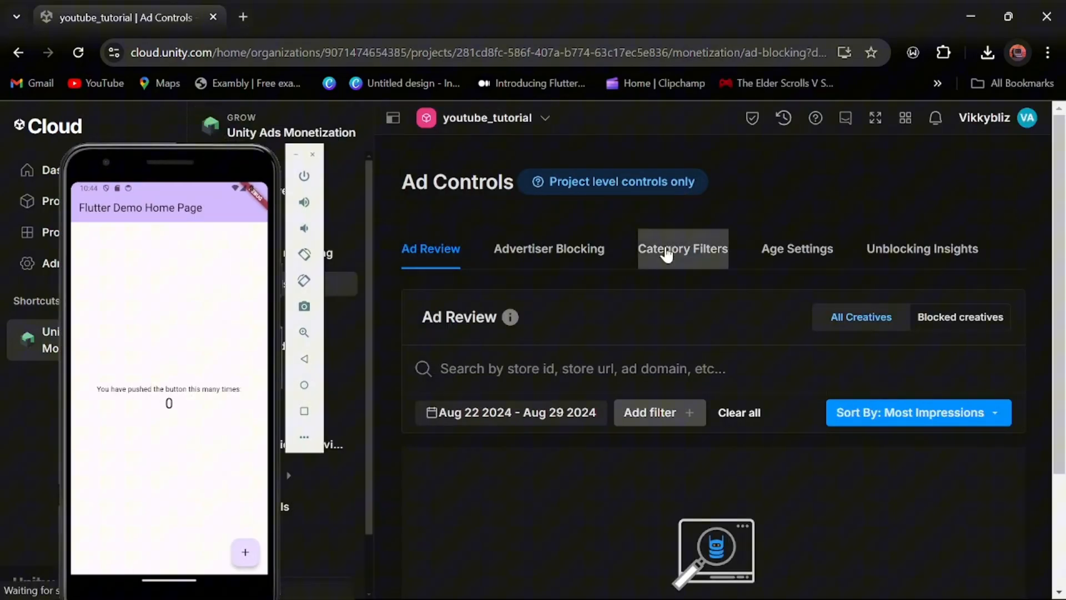
click(682, 248)
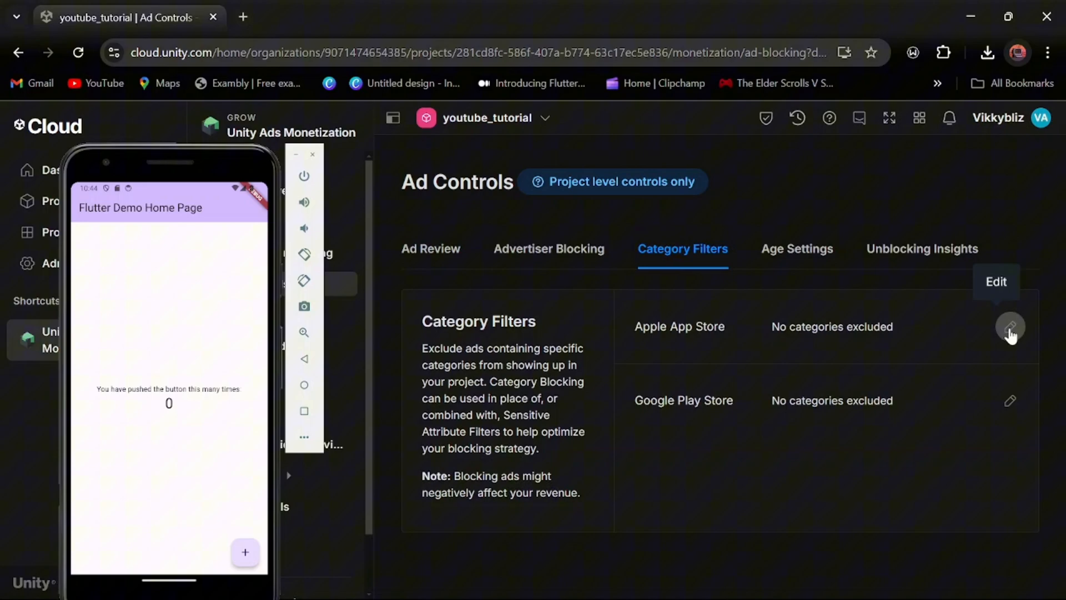
click(1009, 327)
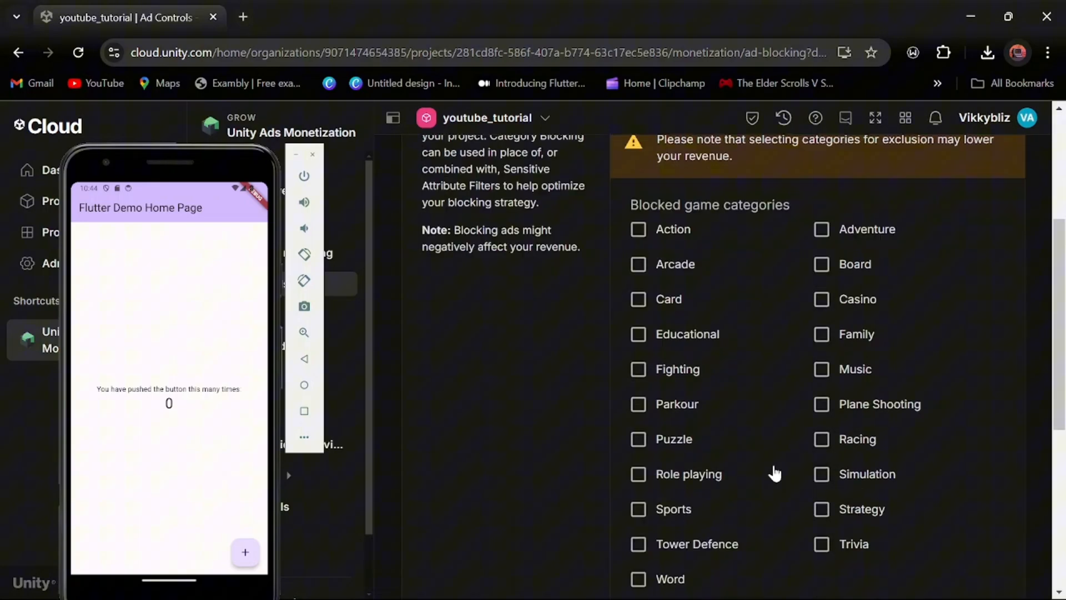
scroll(down, 3)
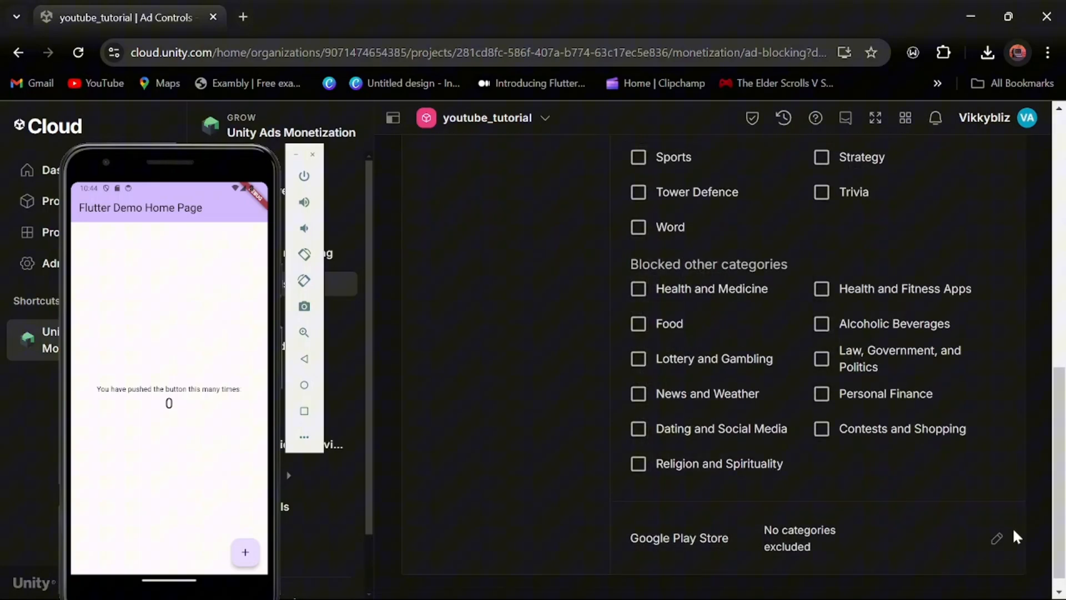
click(996, 538)
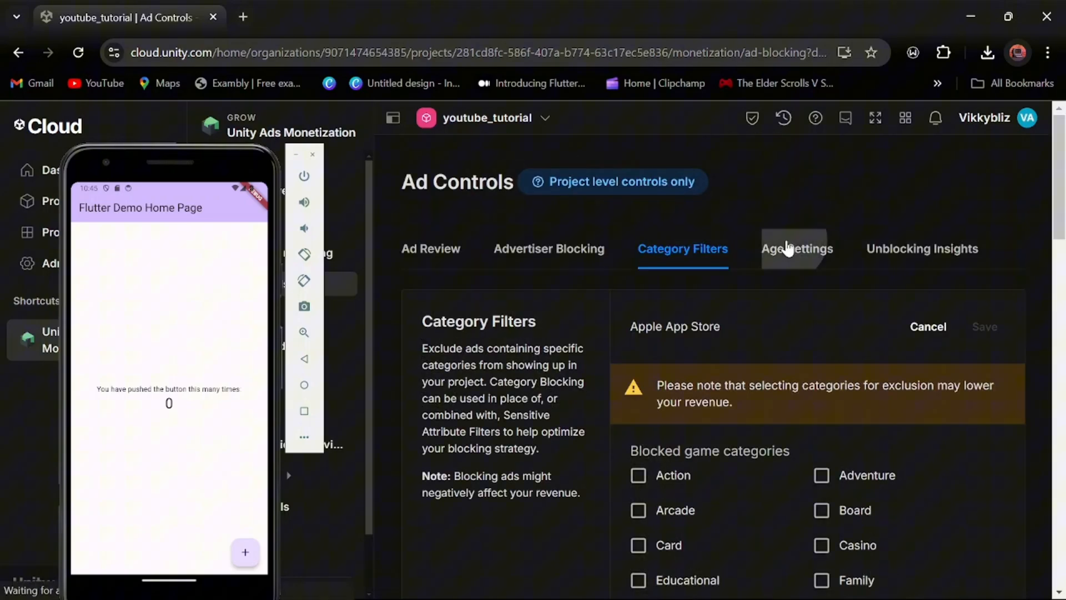
Step: Keep the Google Play Store age limit at Show all ads
click(797, 249)
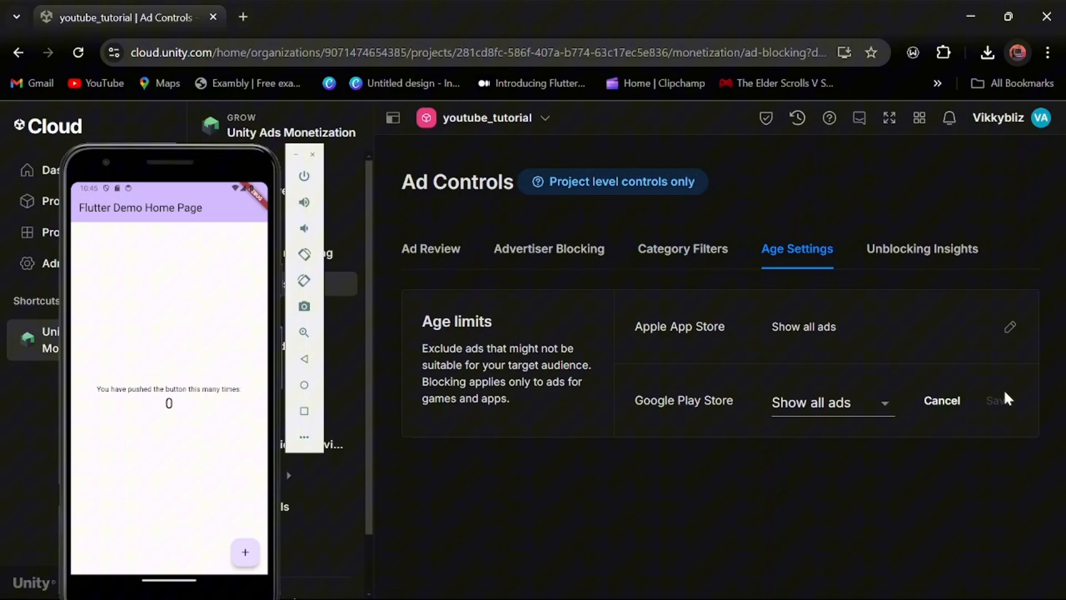
click(832, 401)
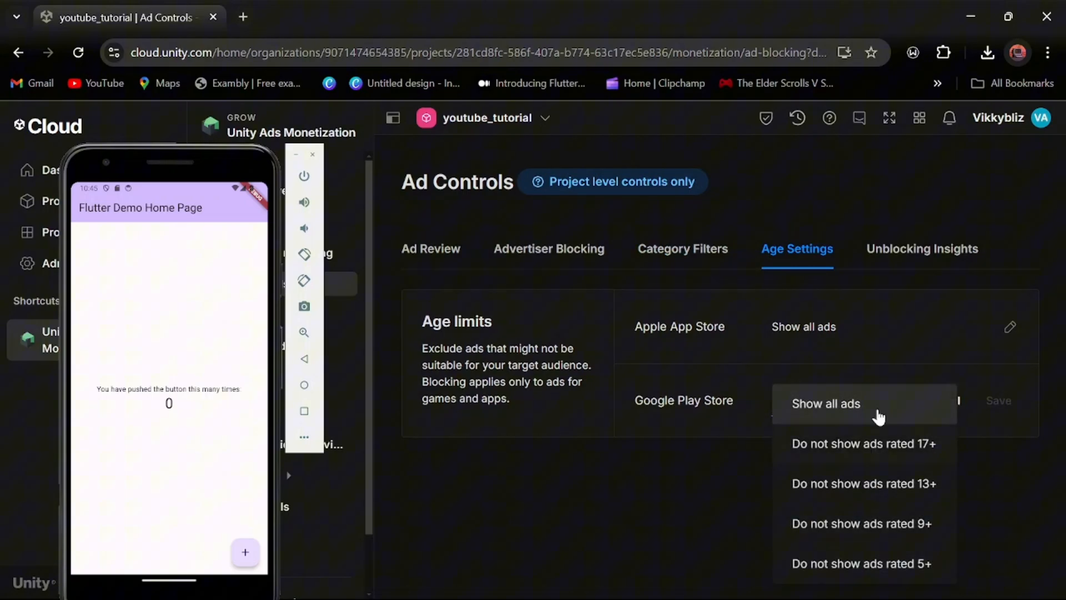
click(824, 403)
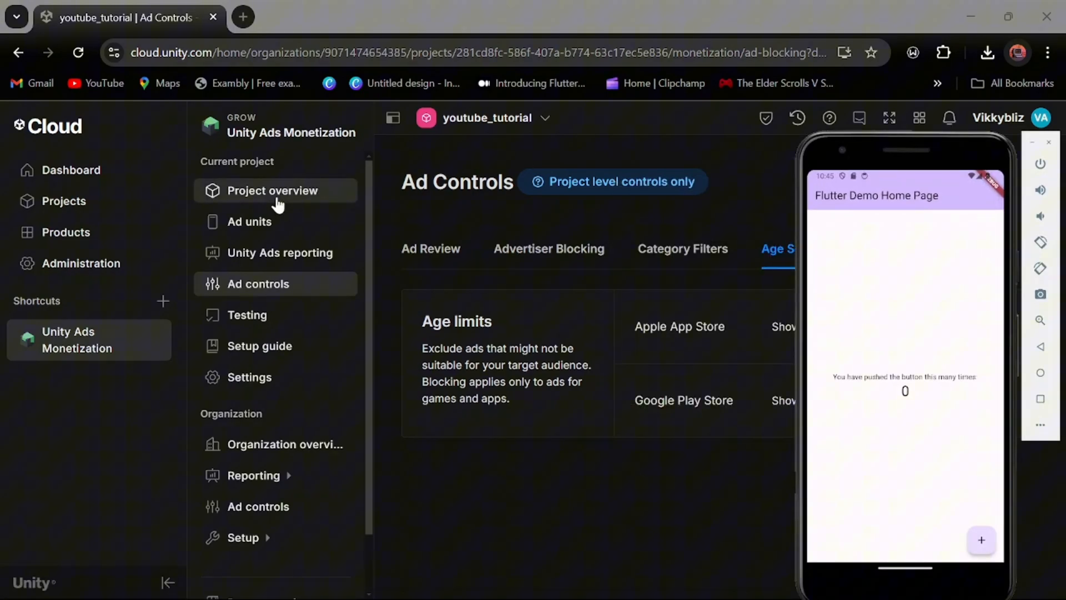
Step: Return to VS Code's pubspec.yaml listing unity_ads_plugin ^0.3.20
click(249, 221)
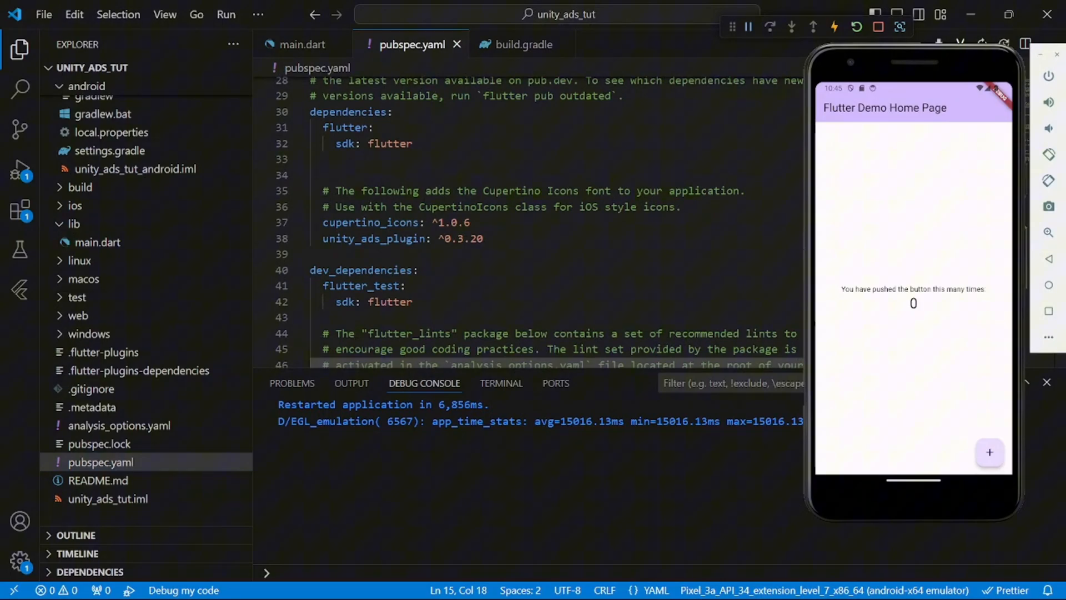
Step: Close pubspec.yaml and confirm android/app build.gradle has multiDexEnabled true
click(457, 44)
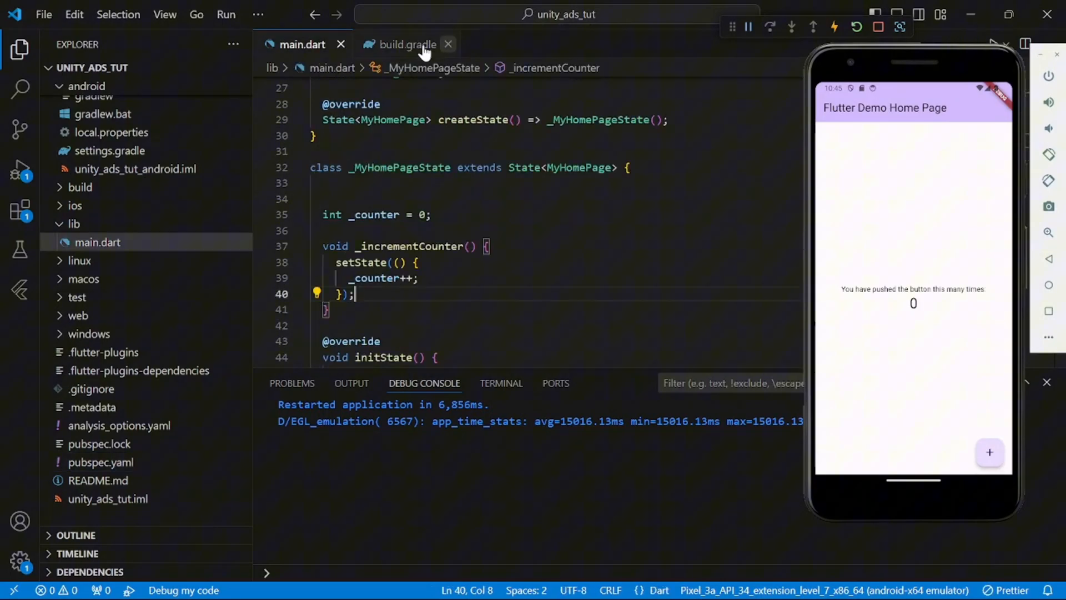
click(87, 122)
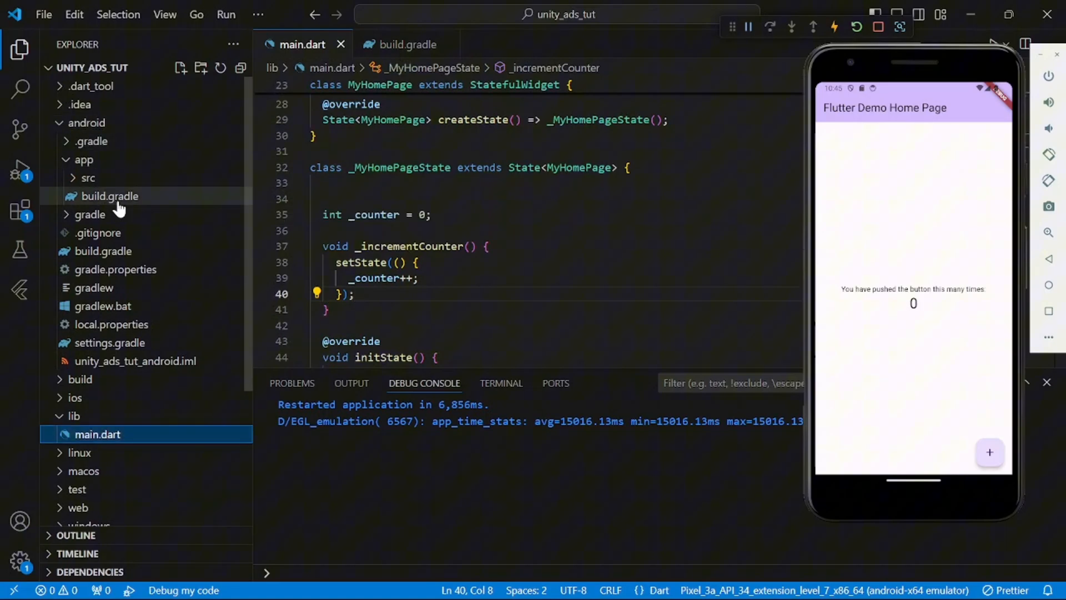
click(109, 196)
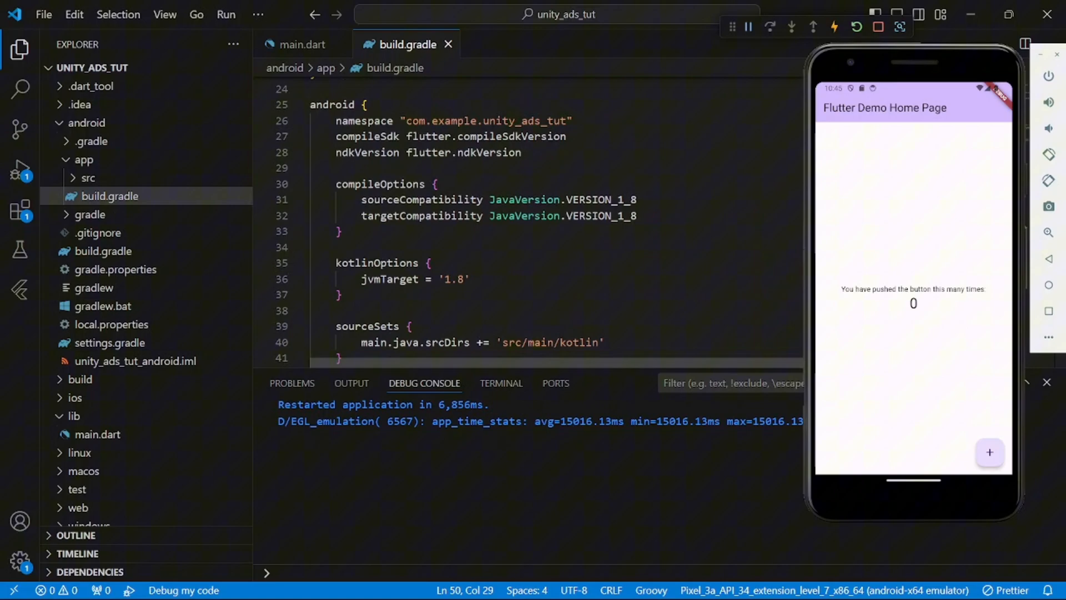
scroll(down, 3)
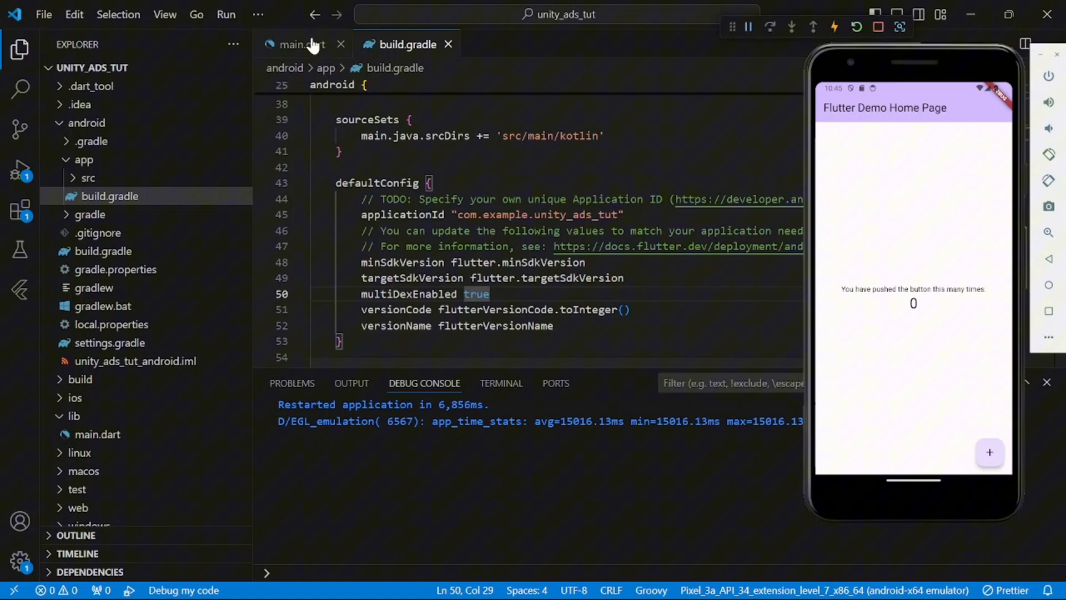
click(302, 44)
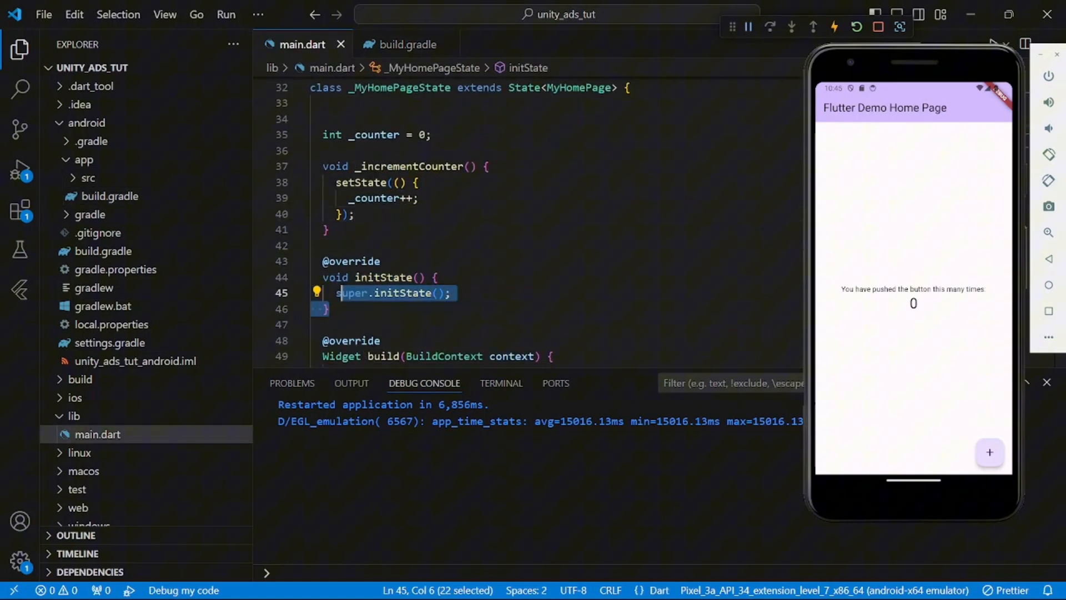
Step: Write a UnityAds initialization call with an onComplete callback in initState
key(Enter)
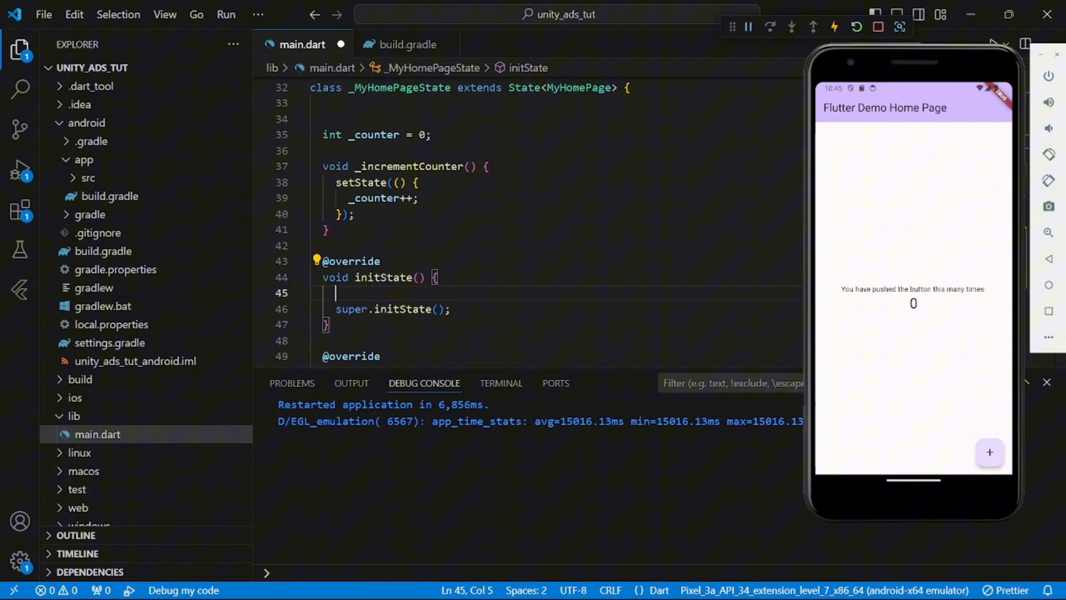
text(UnityAds.init(gameId:)
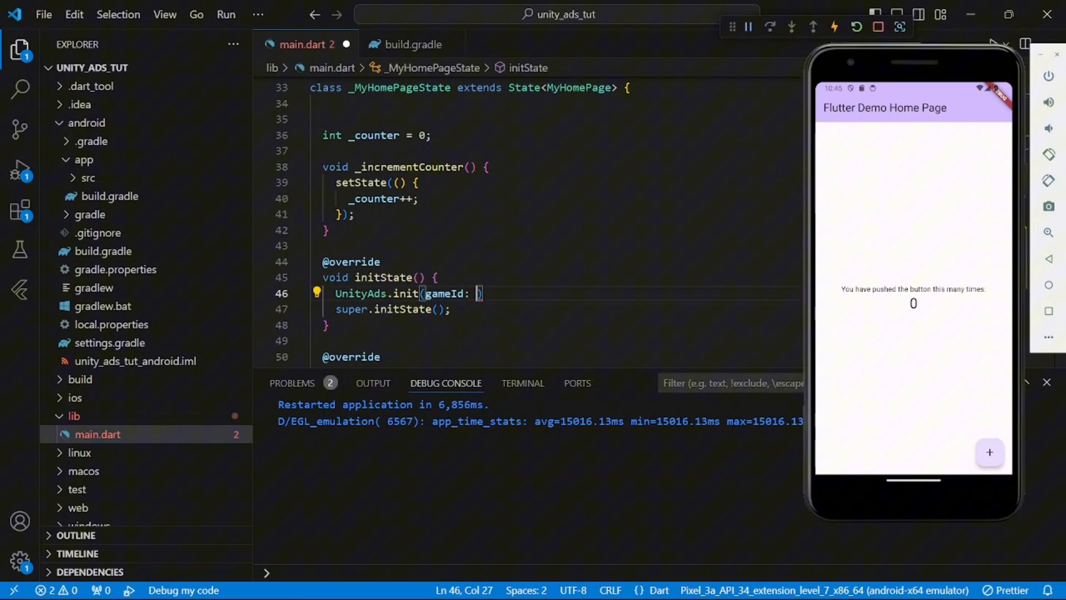
text(defaultTargetPlatform == Ta)
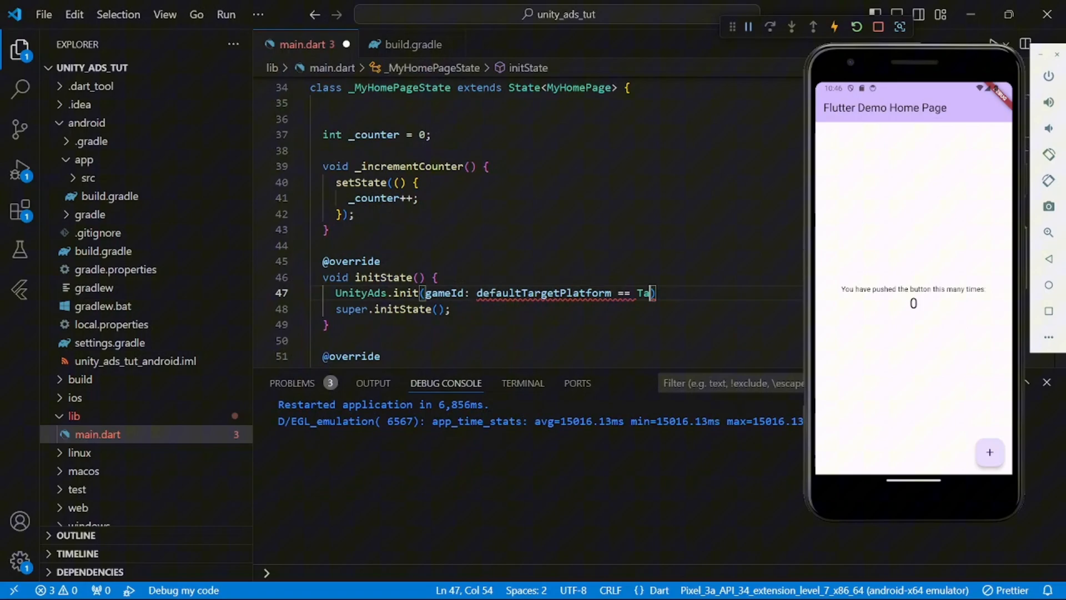
text(rgetPlatform.android)
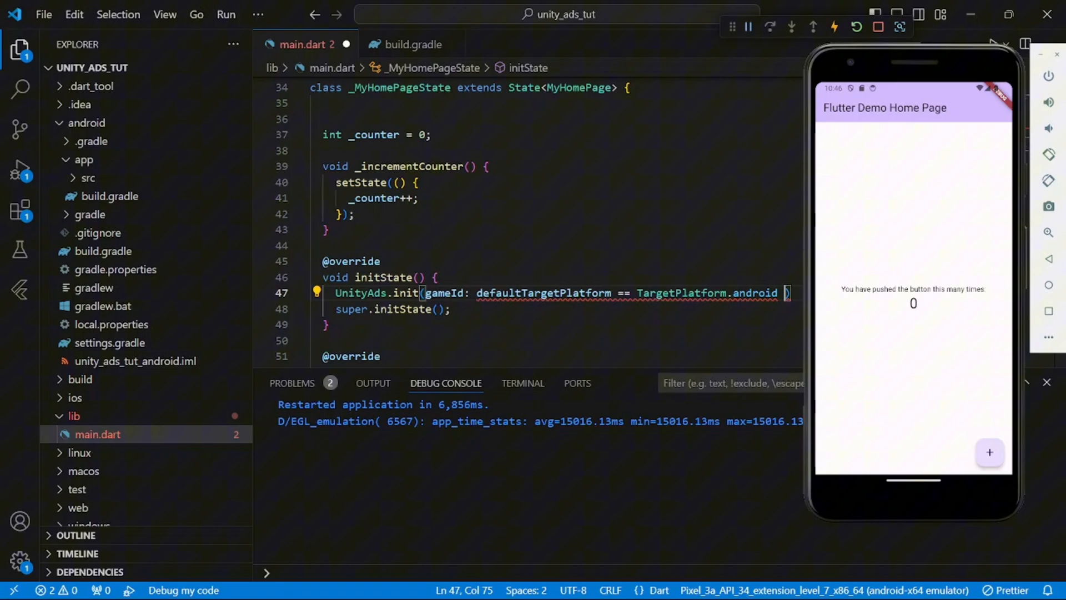
text(?)
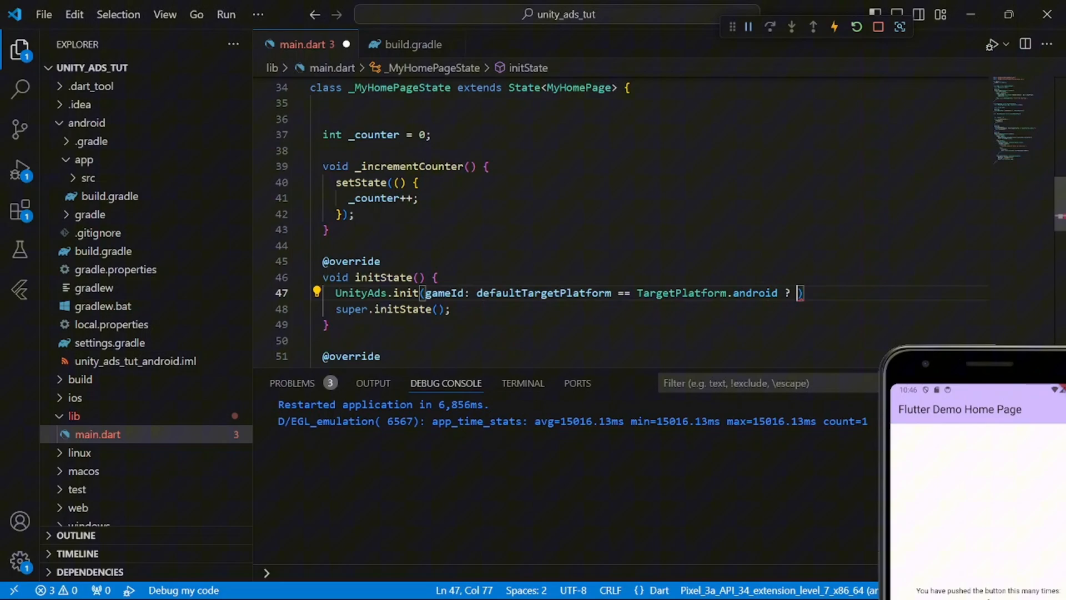
text('')
text(testMode: true,)
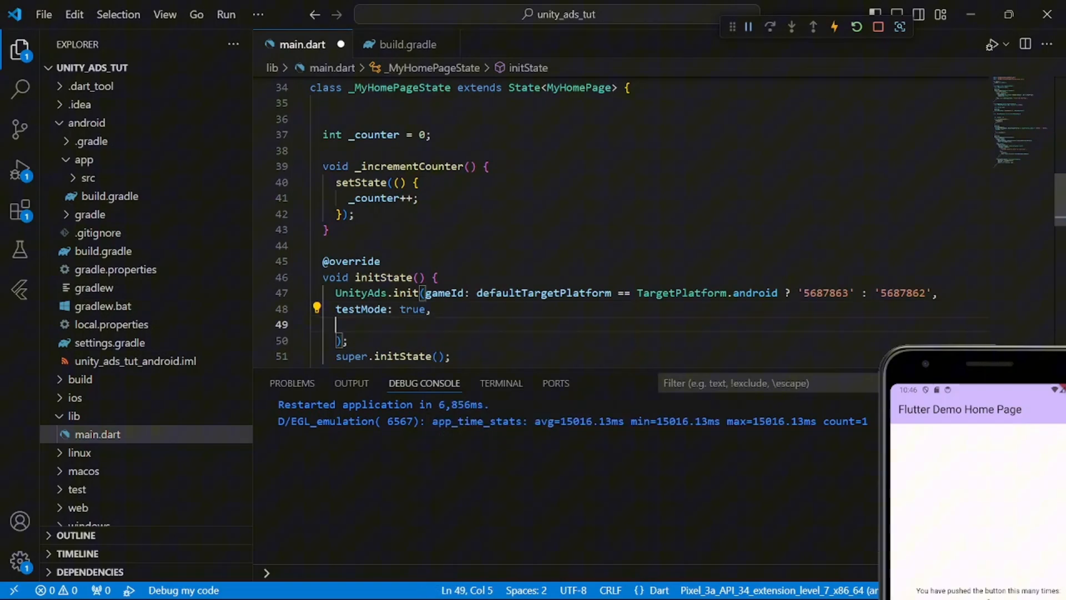
text(onComplete: () {)
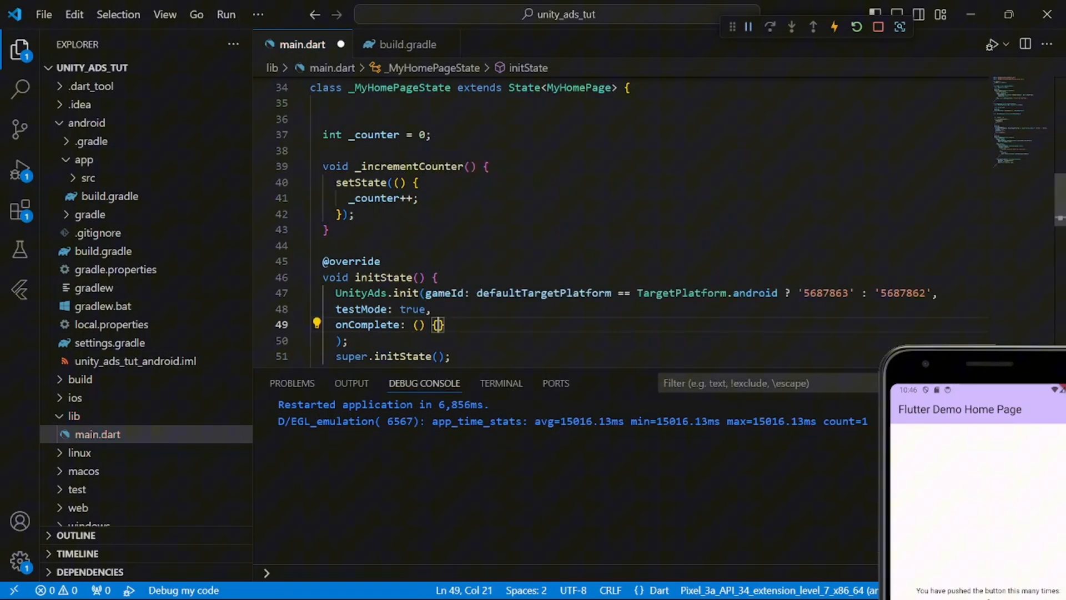
text(Uni)
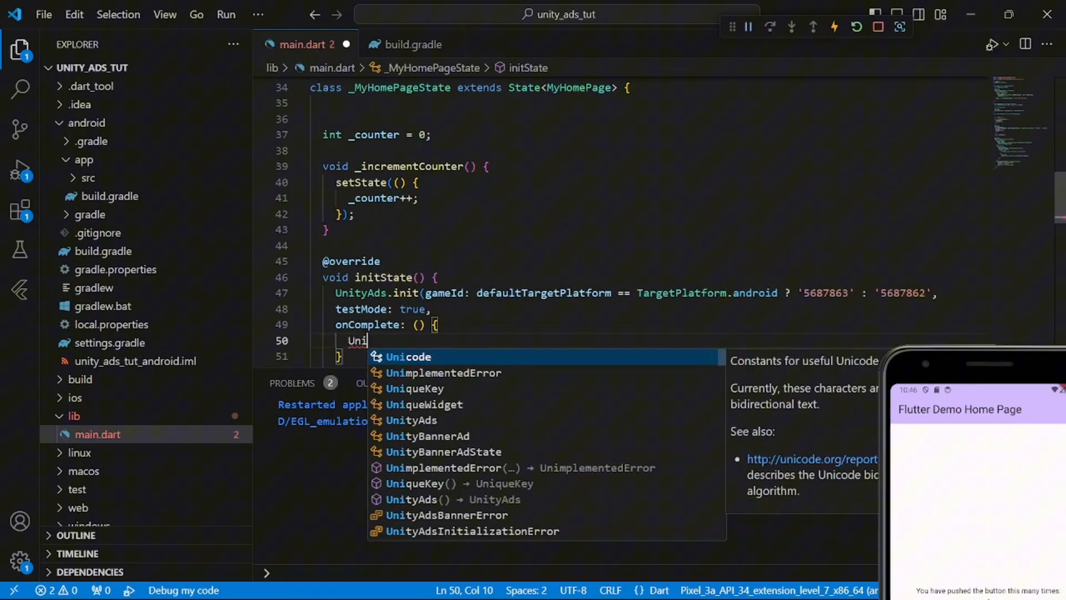
text(tyAds.load(placementId:)
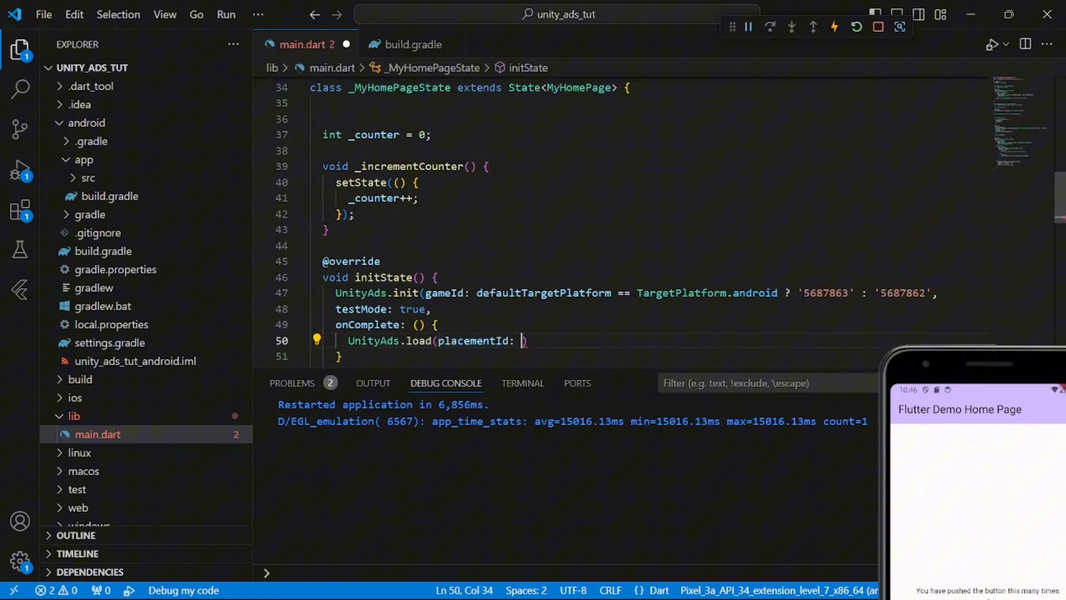
text('')
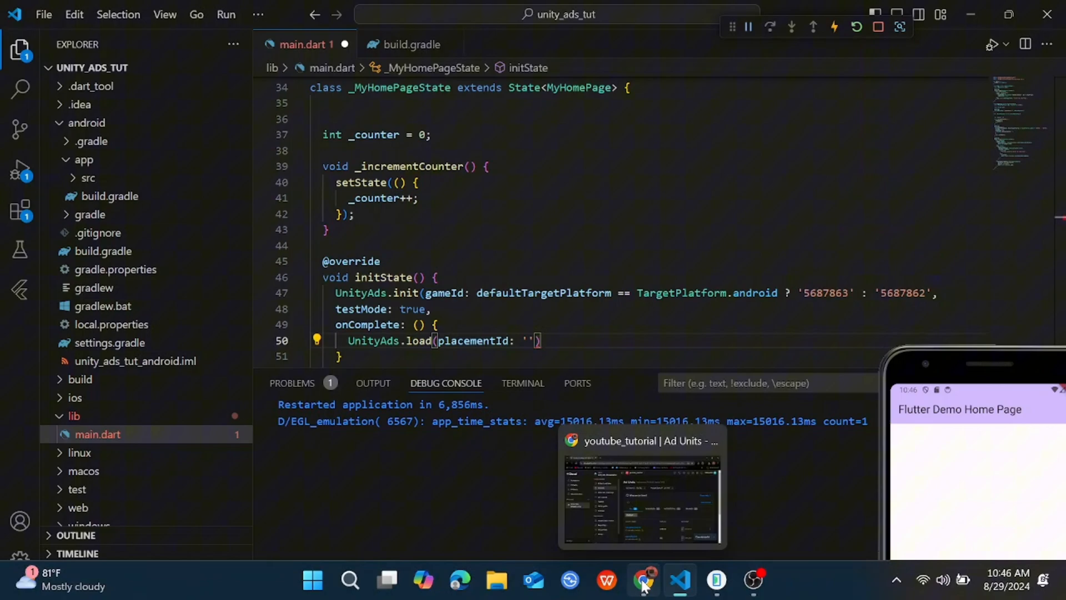
Step: Load the 'Interstitial_Android' placement on completion, begin another load, and save
click(643, 580)
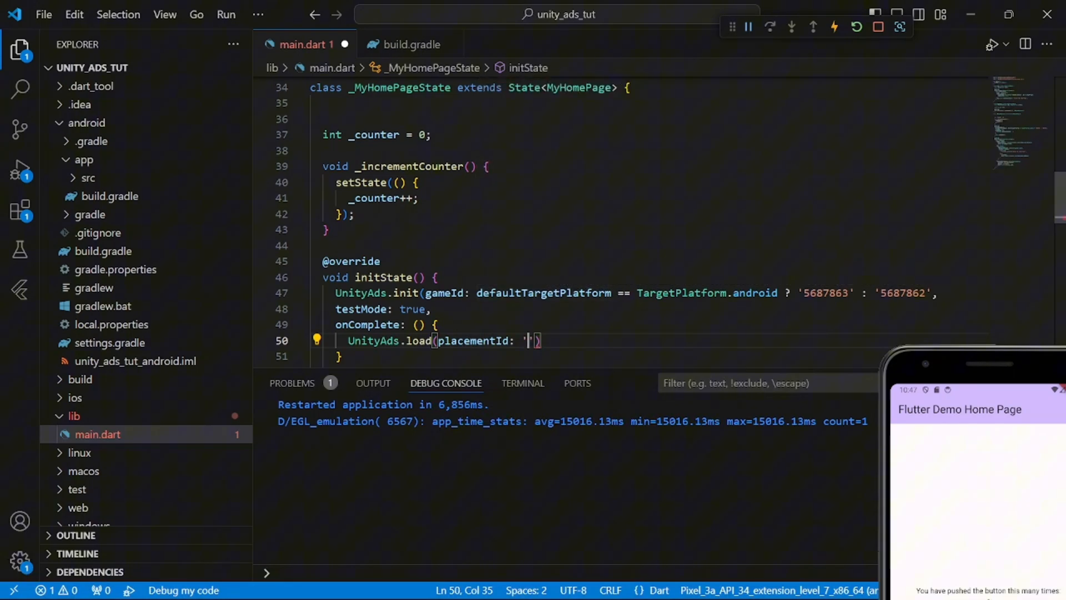
text(Interstitial_Android)
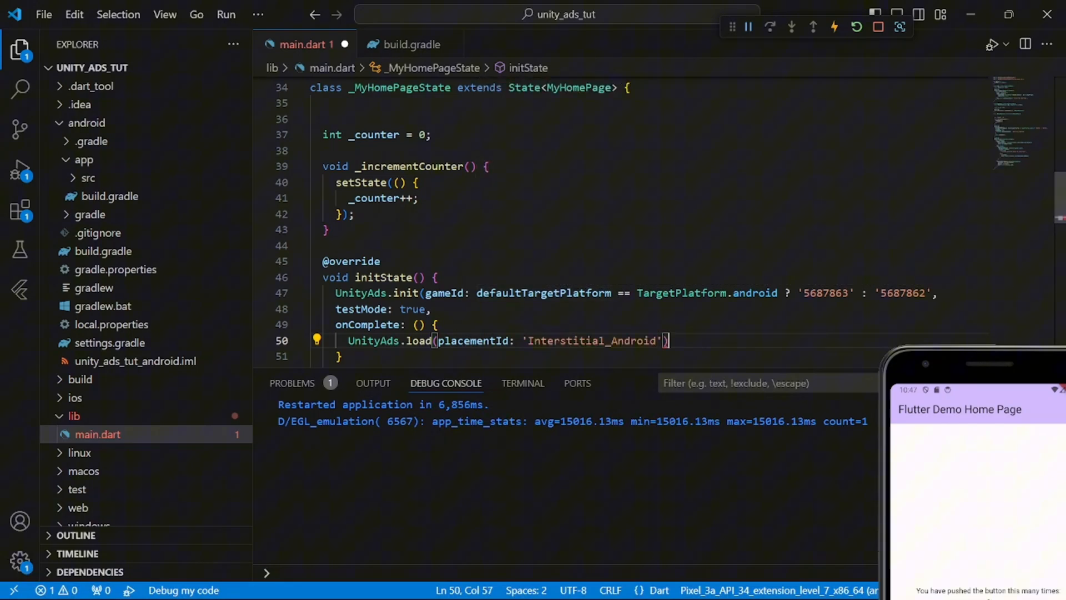
text(Unit)
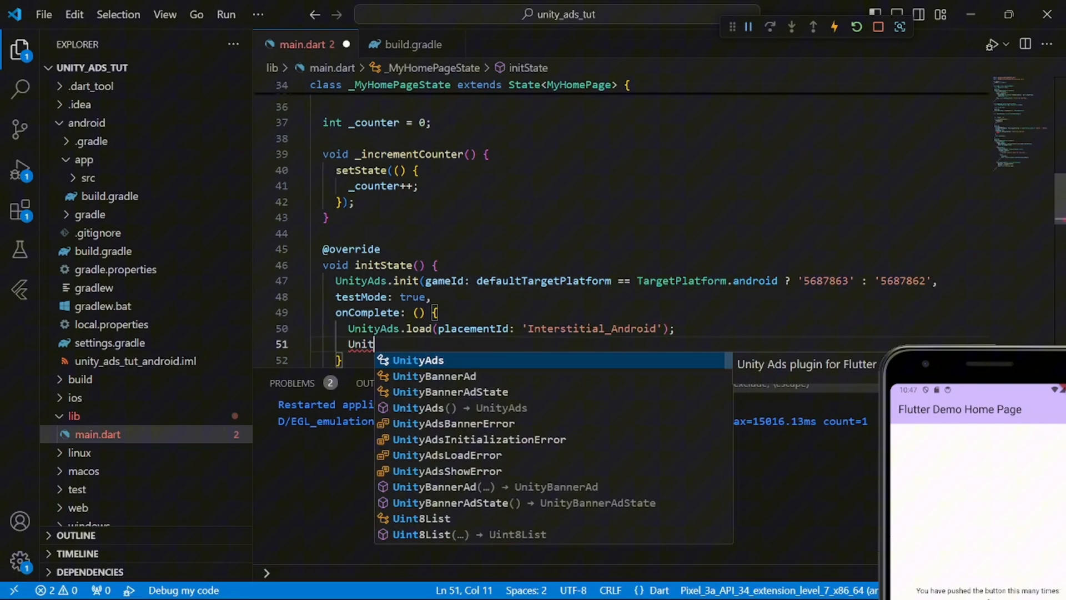
text(load(placementId: placementId)
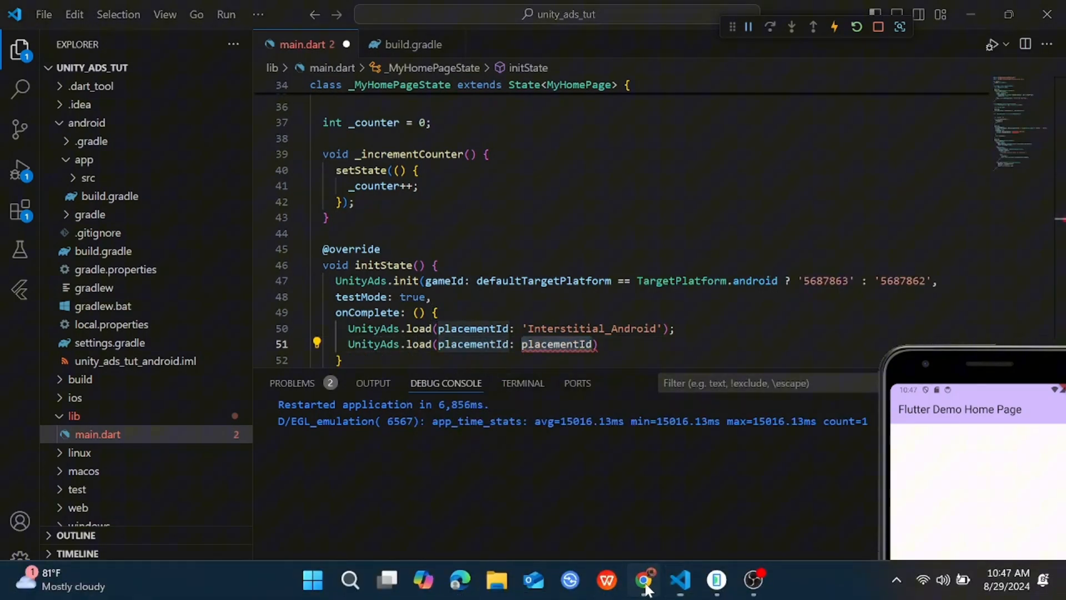
key(ctrl+s)
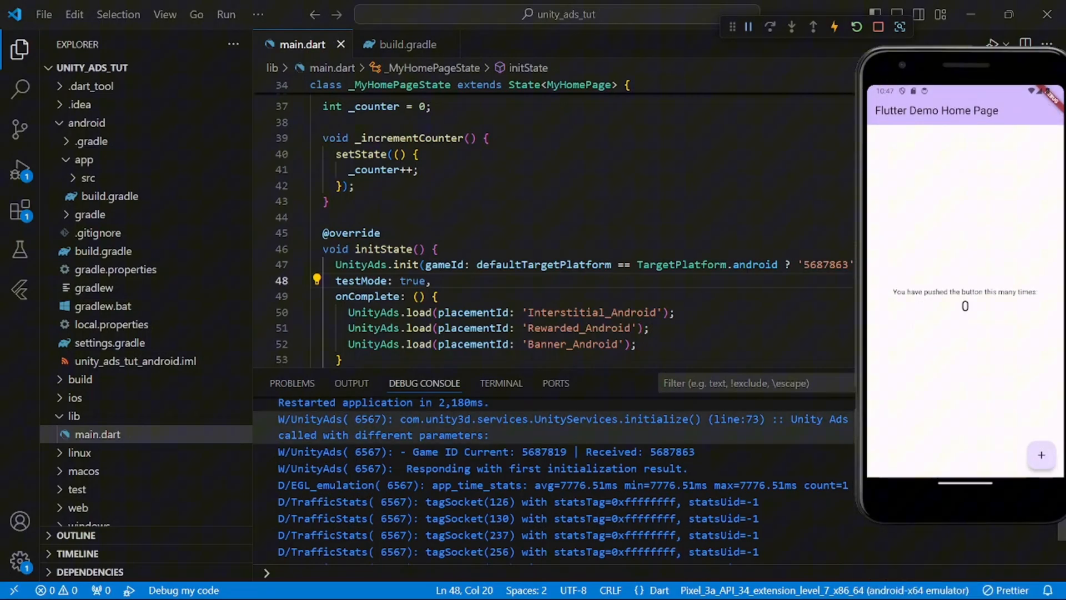
Step: Add const UnityBannerAd(placementId: 'Banner_Android') below the counter text and save
scroll(down, 3)
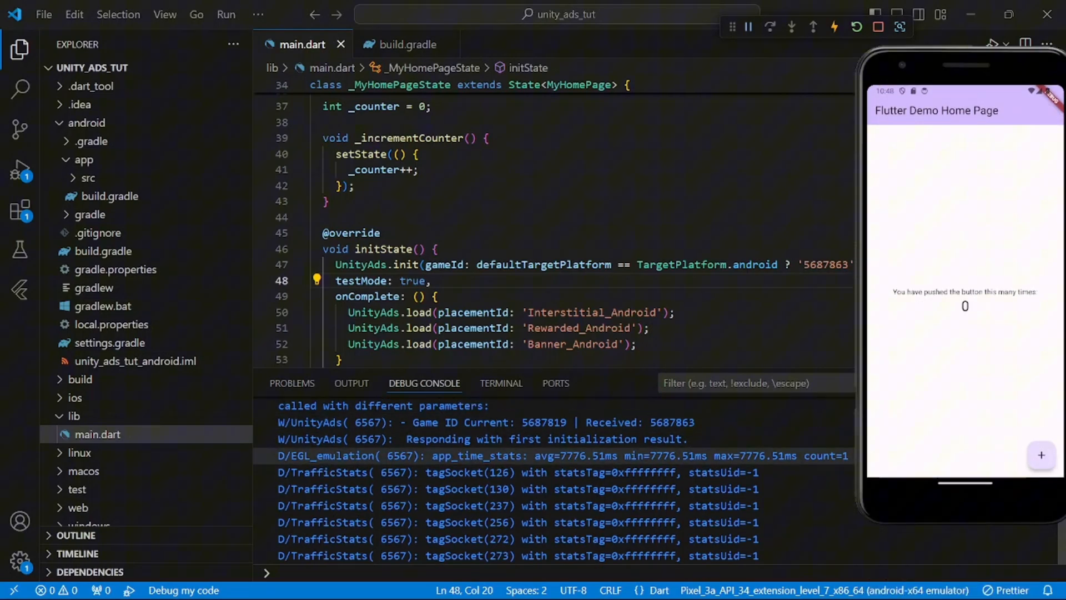
scroll(down, 3)
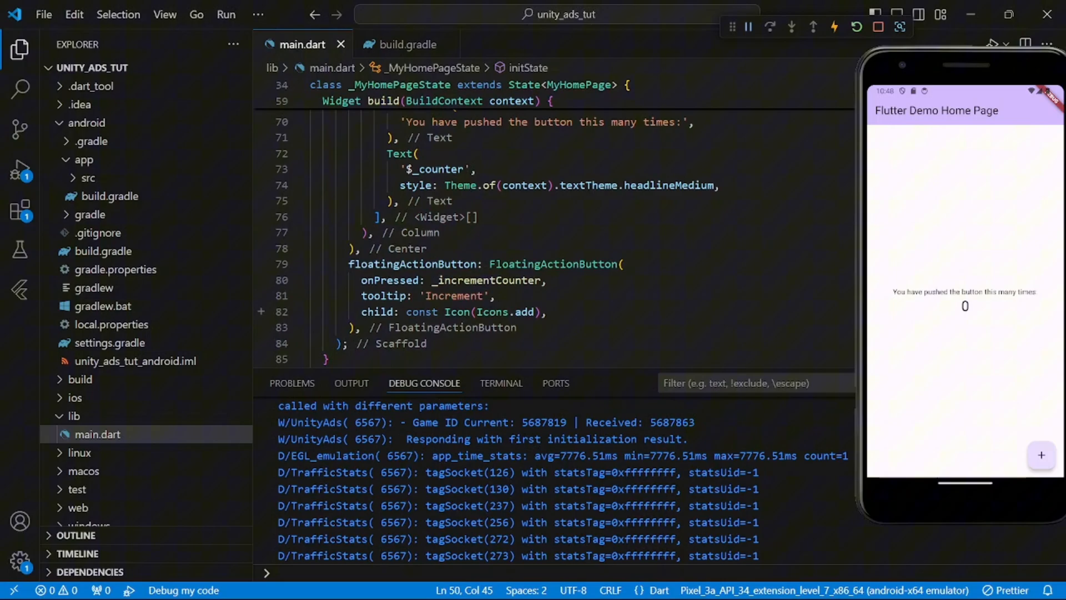
mouse_move(435, 169)
text(UnityBannerAd(placementId: placementId)
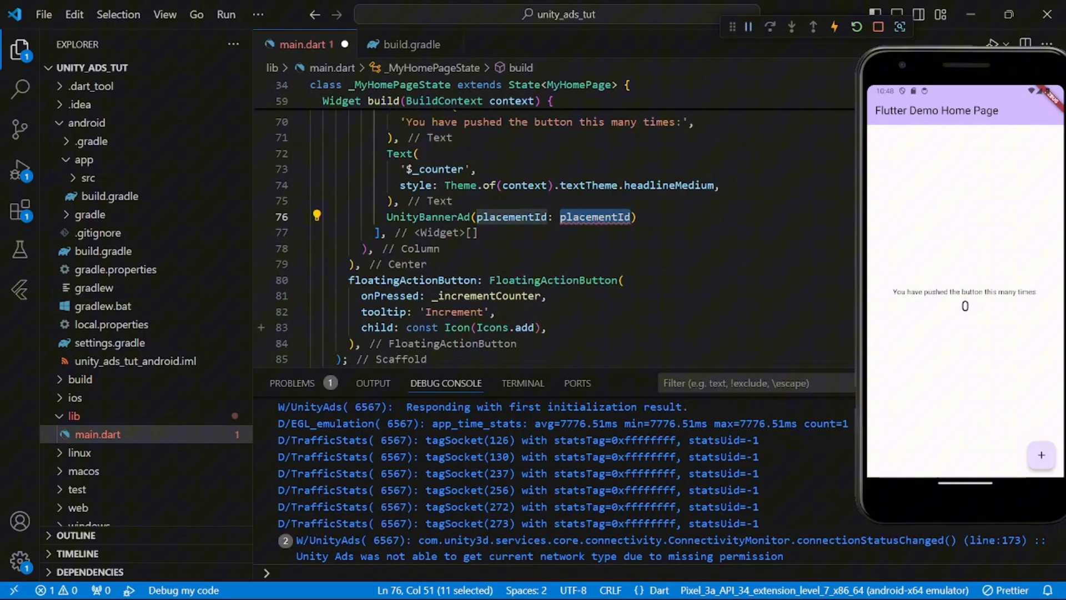
text('')
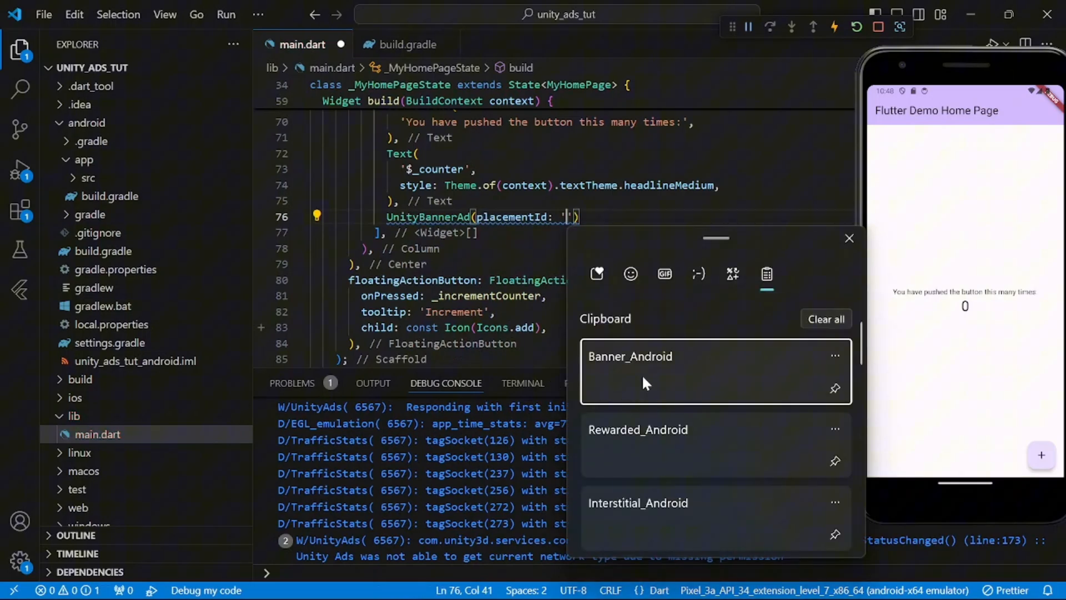
click(630, 356)
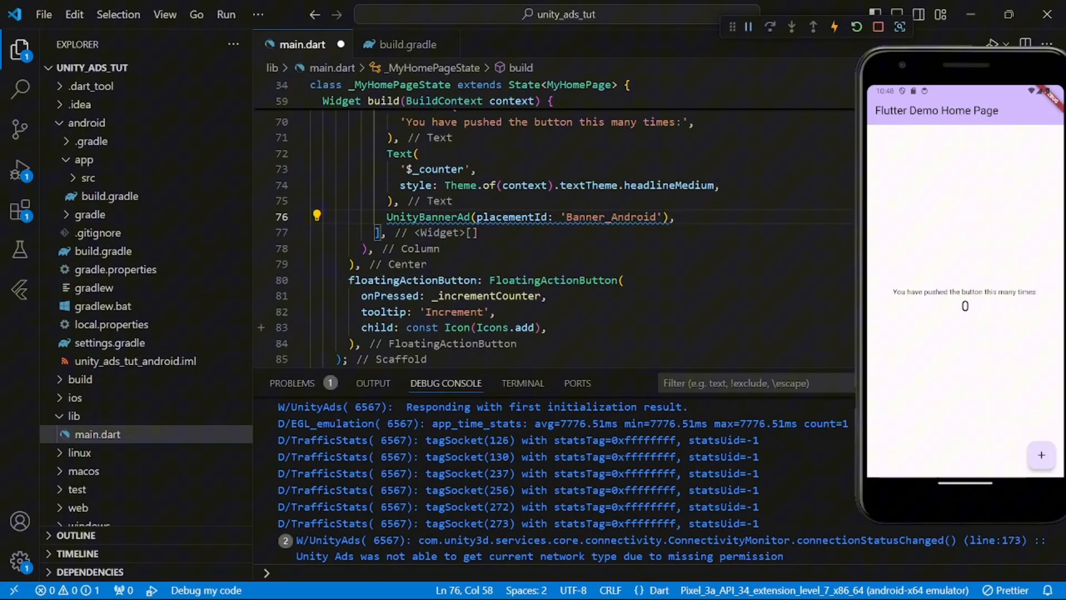
text(const)
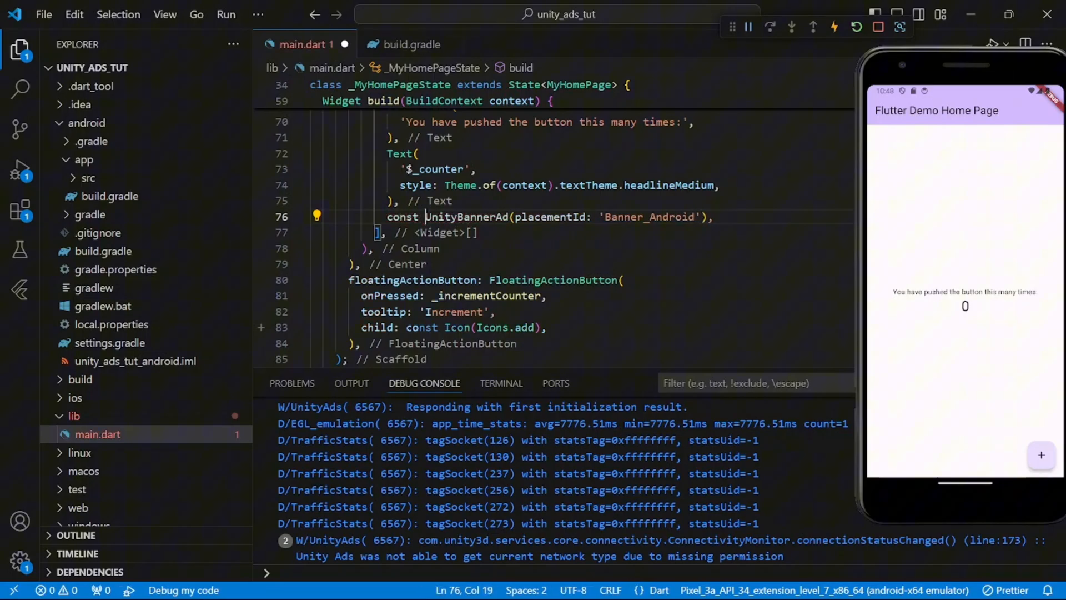
key(ctrl+s)
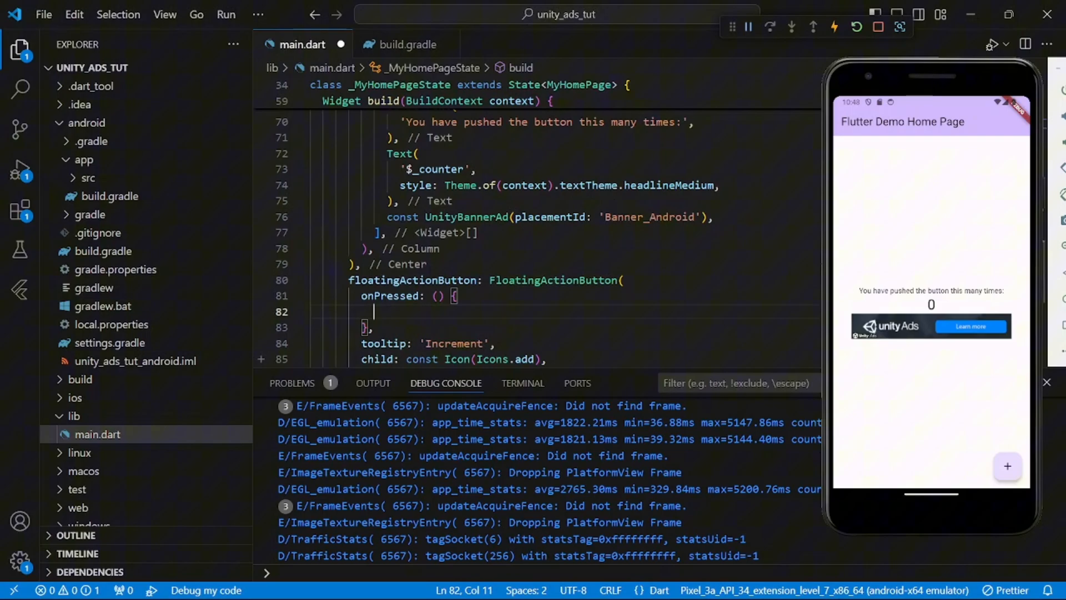
Step: Make the FAB call UnityAds.showVideoAd with placement 'Interstitial_Android'
text(Uni)
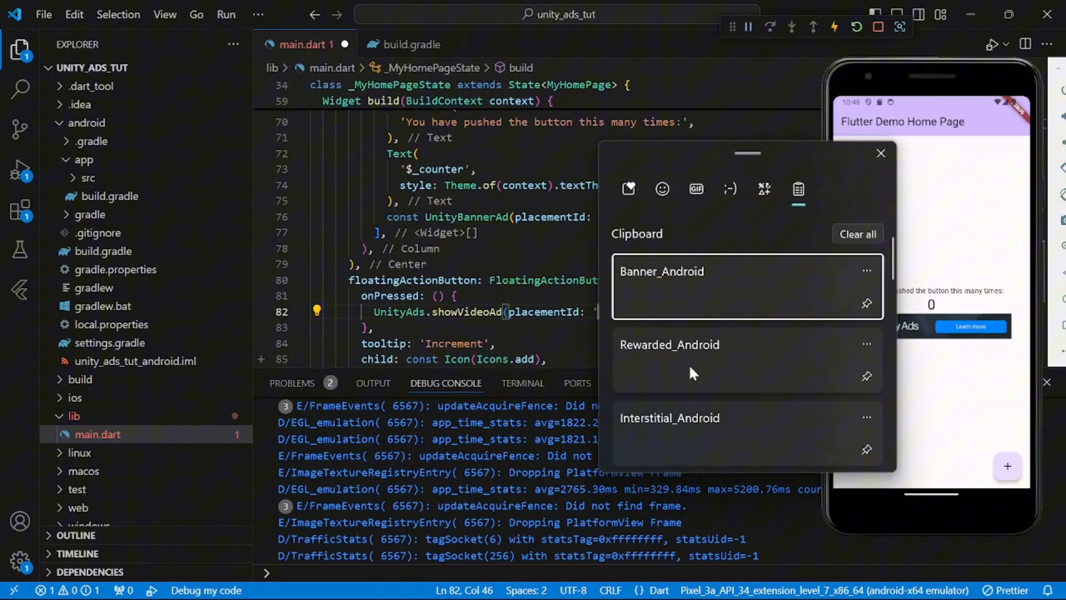
click(670, 418)
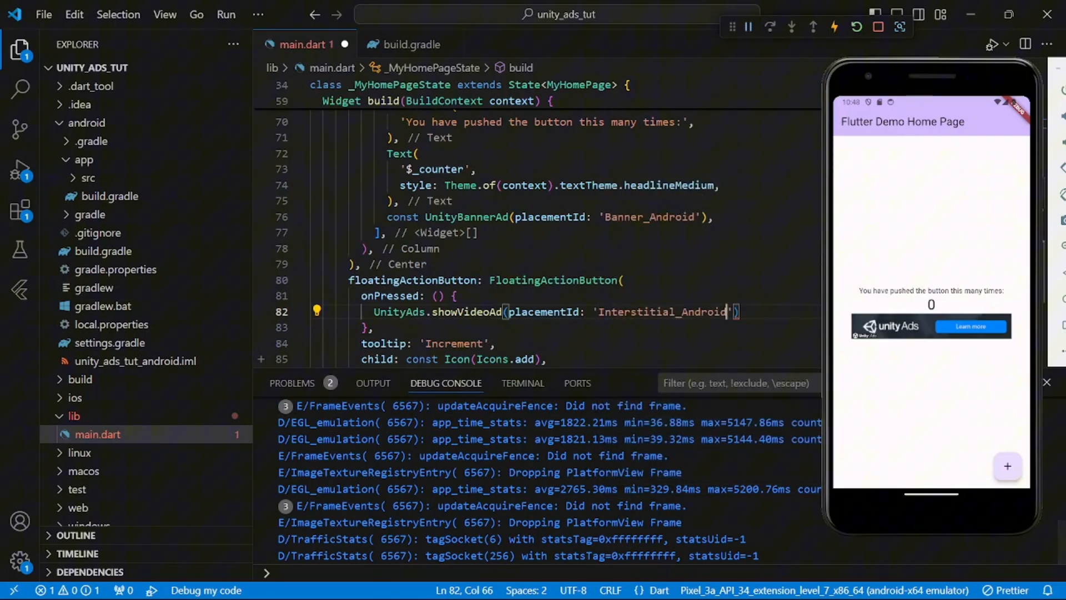
text(;)
text(,)
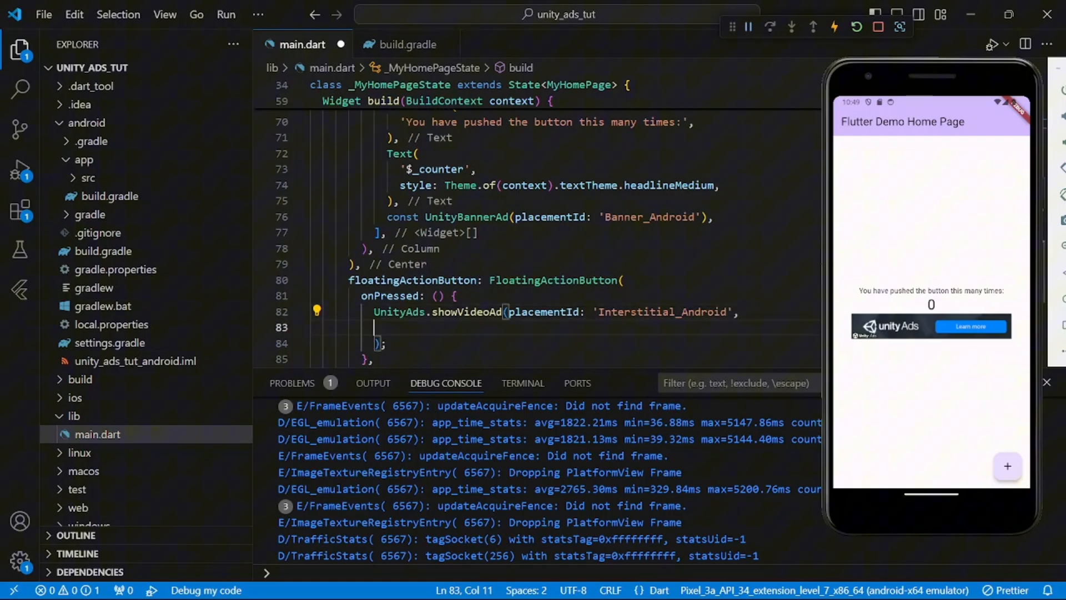
Step: Add an onComplete callback that reloads the placement via UnityAds.load(placementId: placementId)
text(on)
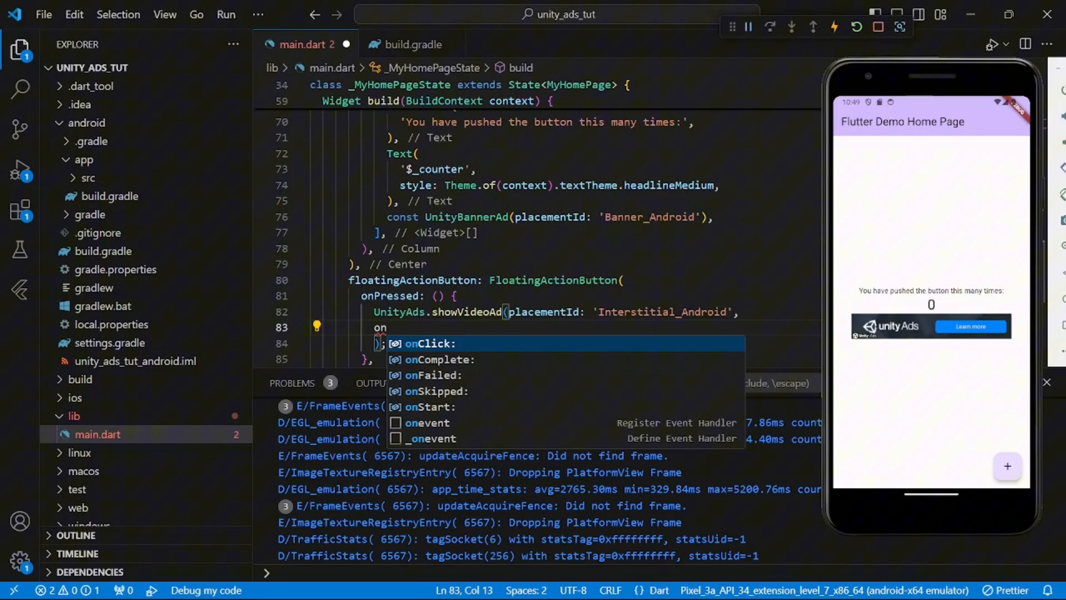
click(437, 359)
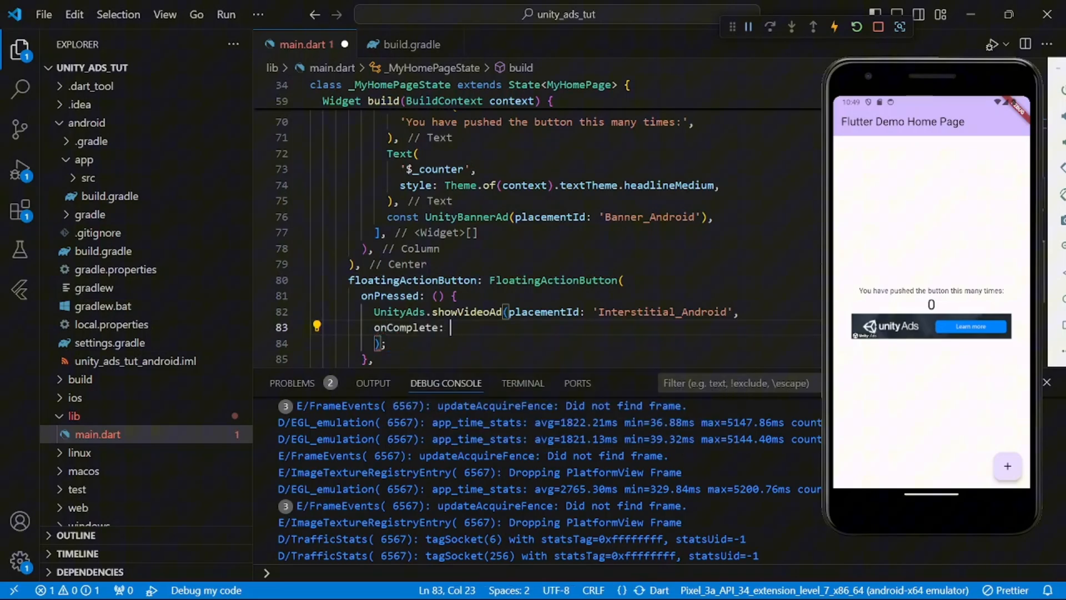
text((placementId) {)
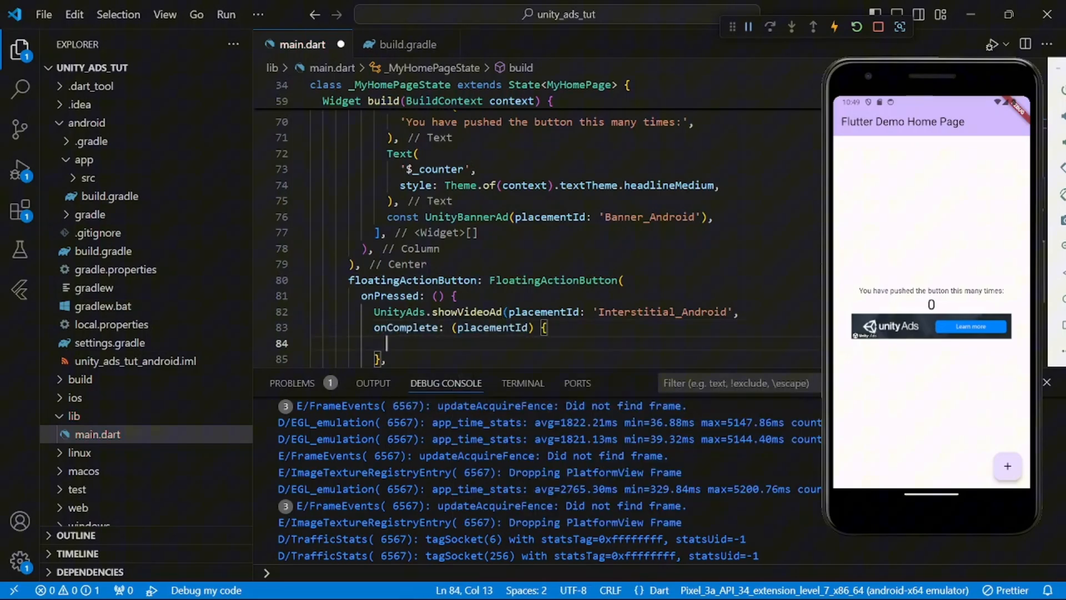
text(UnityAds.load(placementId: placementId)
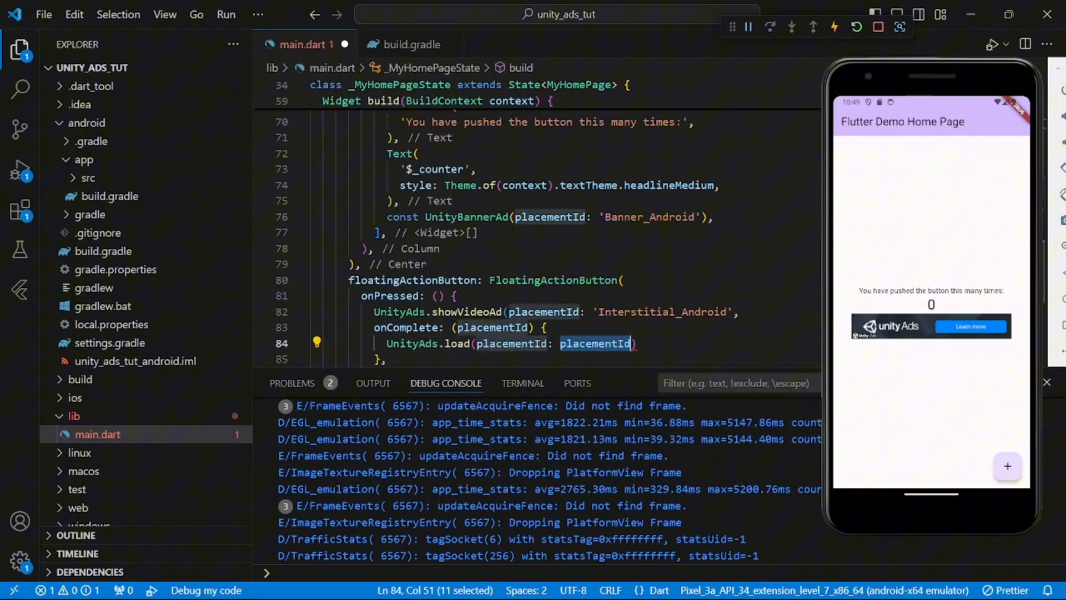
text(;)
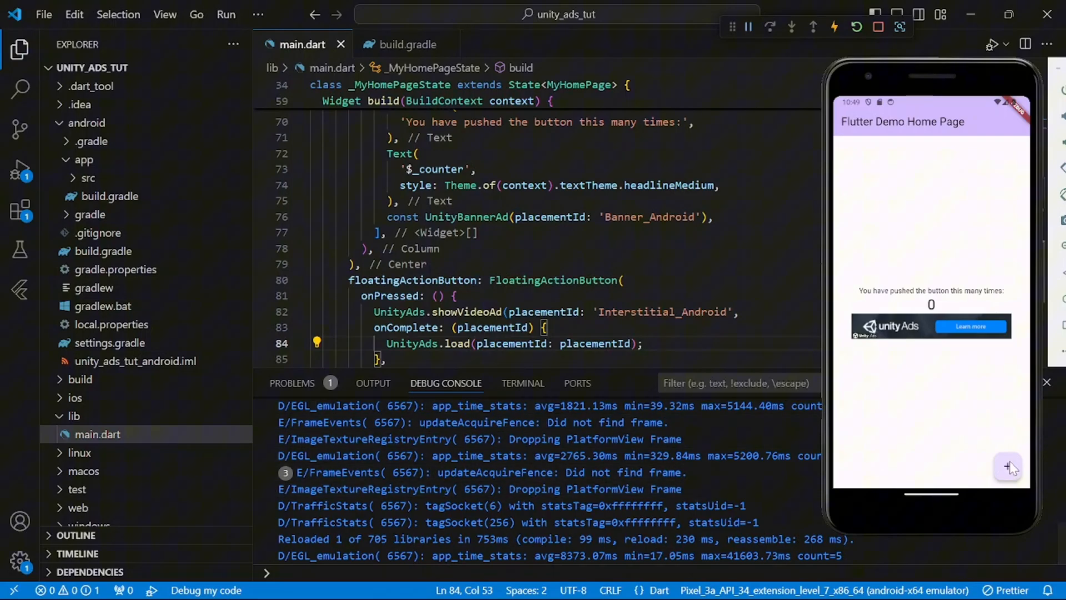
Step: Tap the emulator app's FAB to play the interstitial test ad, then close it
click(1008, 467)
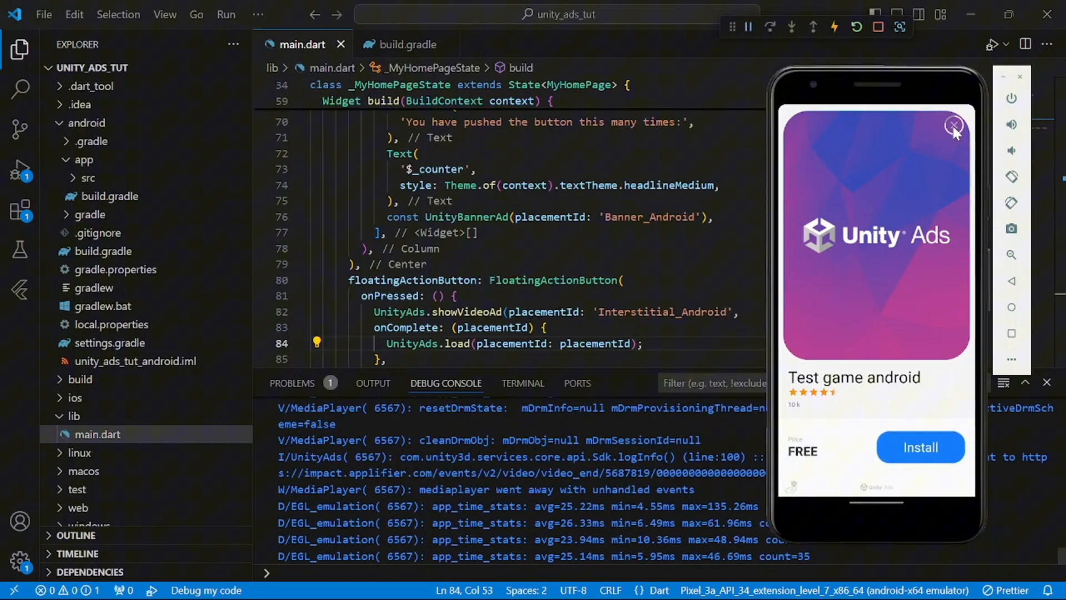
click(953, 126)
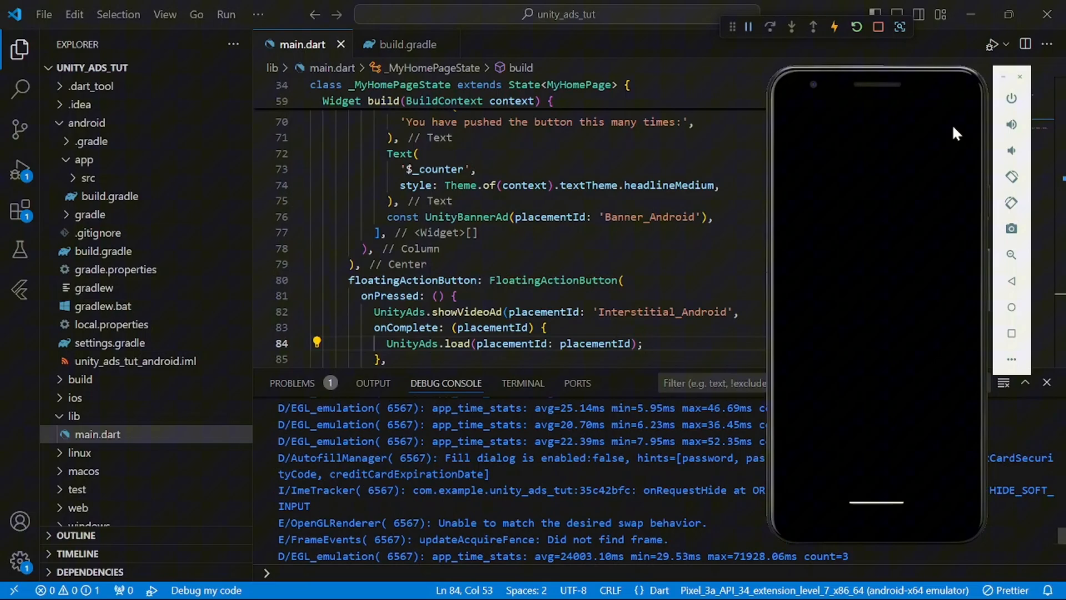